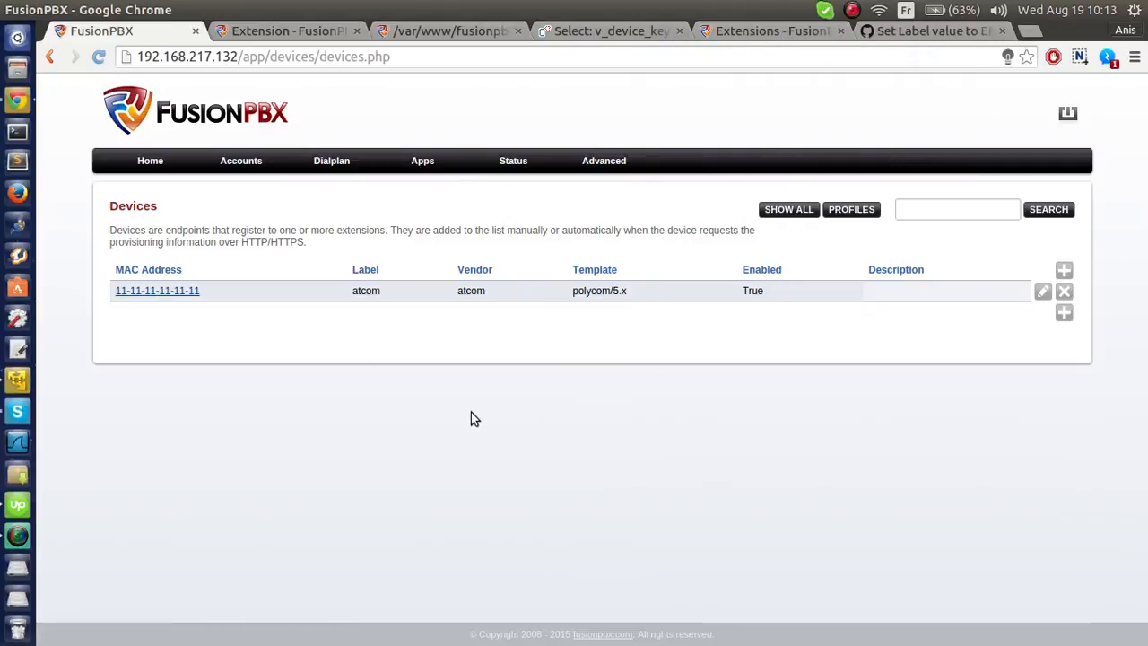
mouse_move(1000, 380)
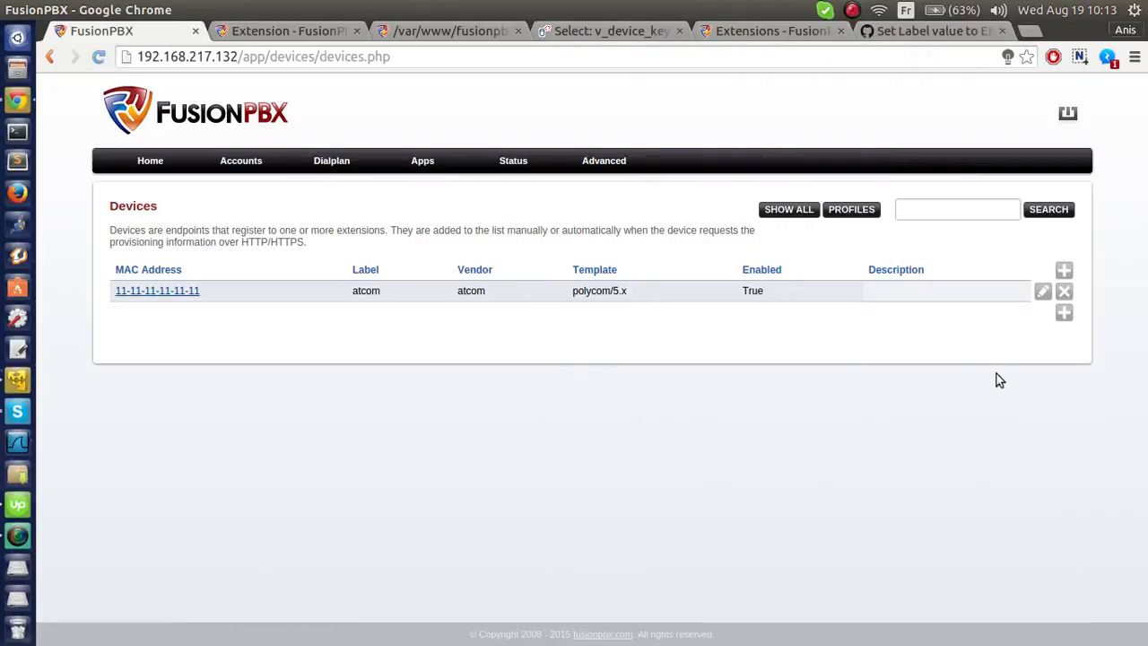
mouse_move(565, 298)
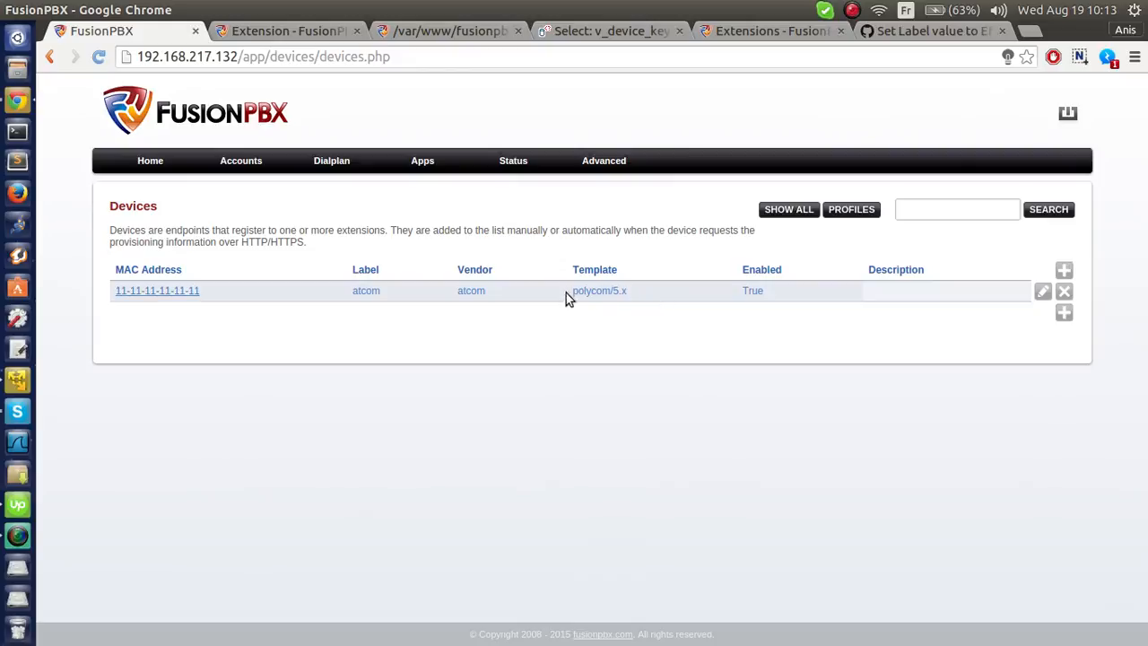
mouse_move(734, 410)
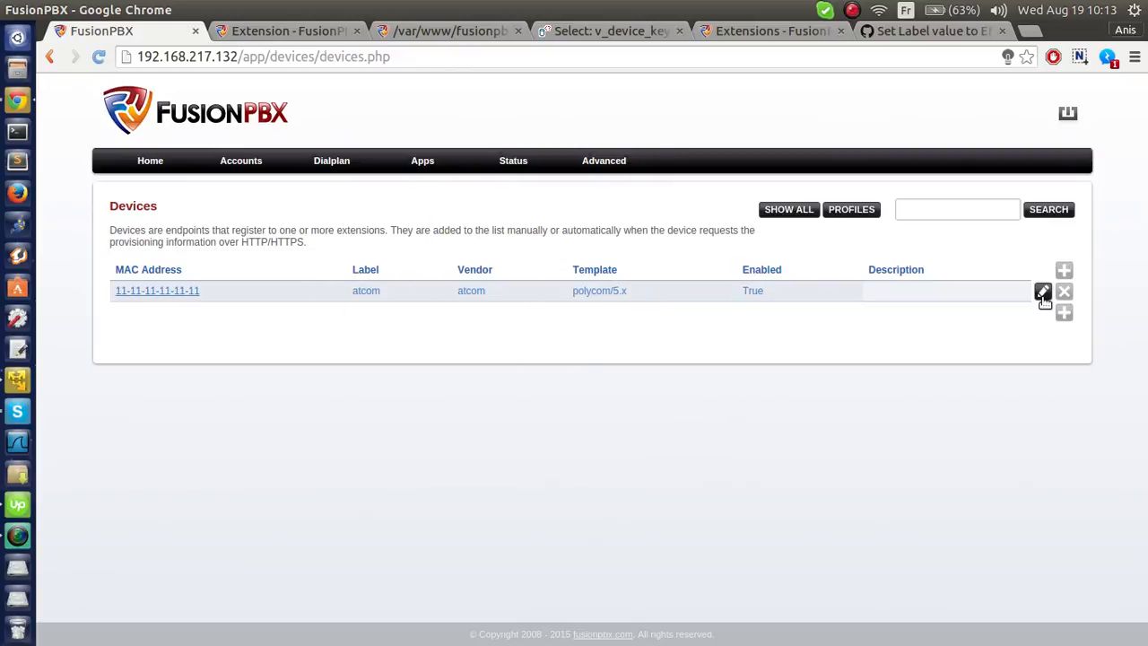
Add a Line key 1 on line 1 with value park*9998 to the atcom device and save.
click(1043, 291)
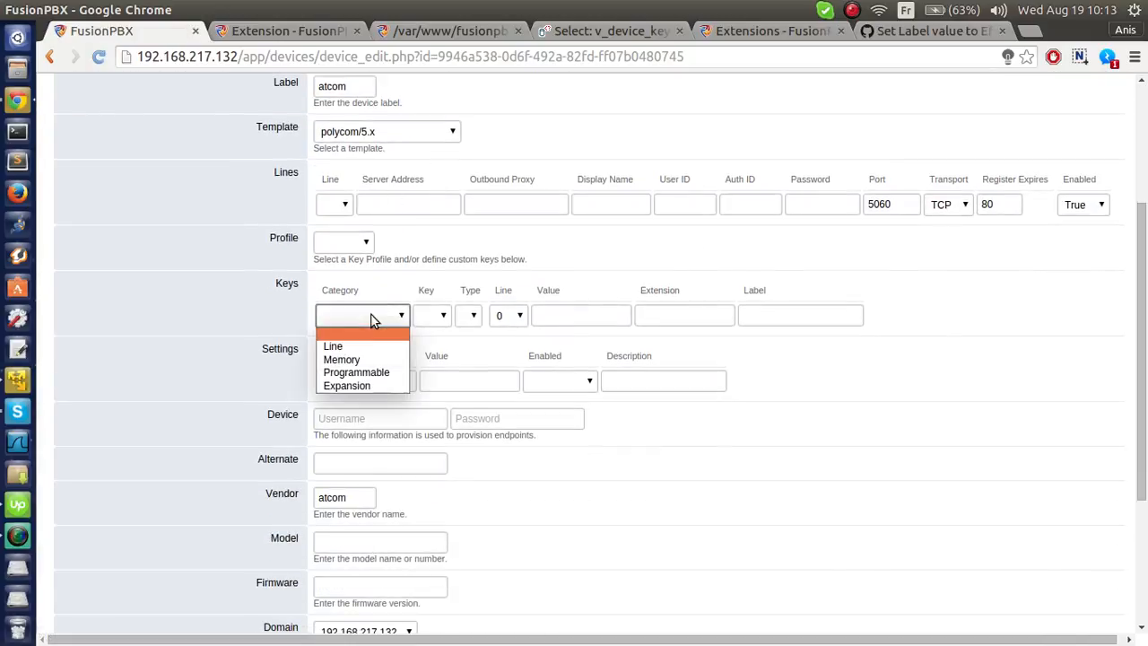
click(333, 345)
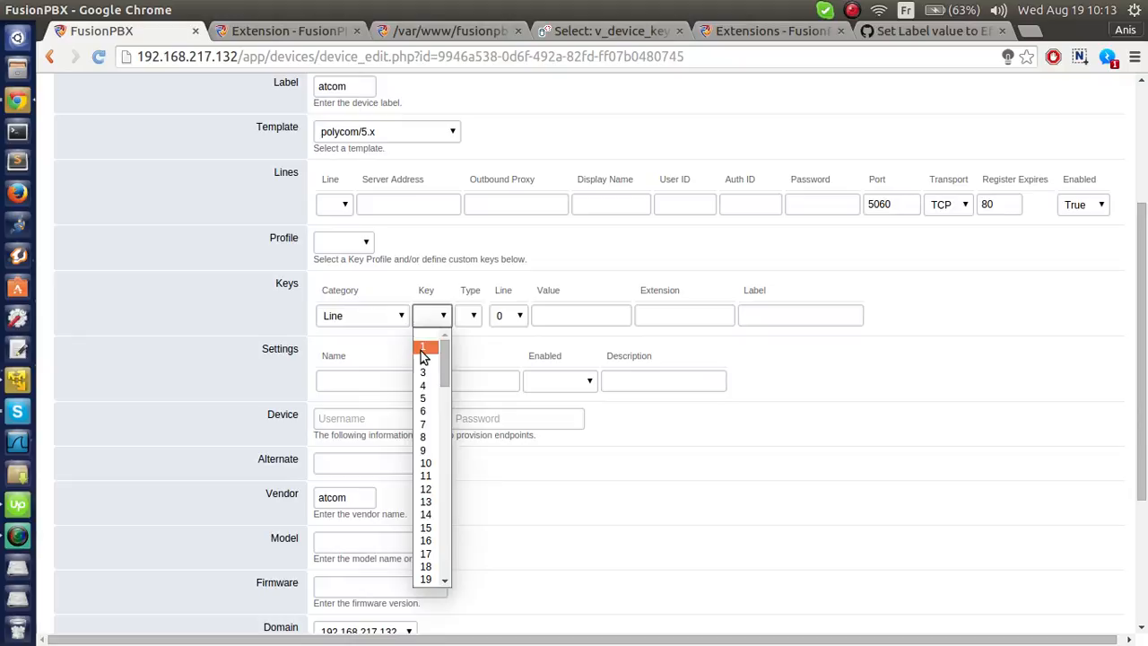
click(423, 348)
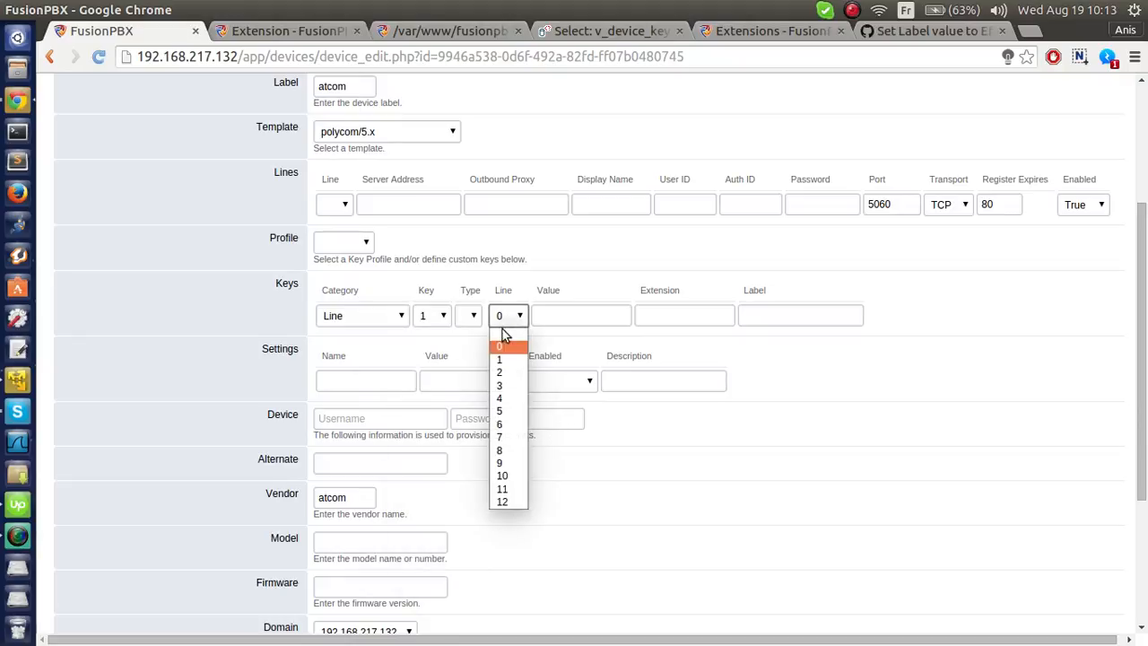
click(499, 359)
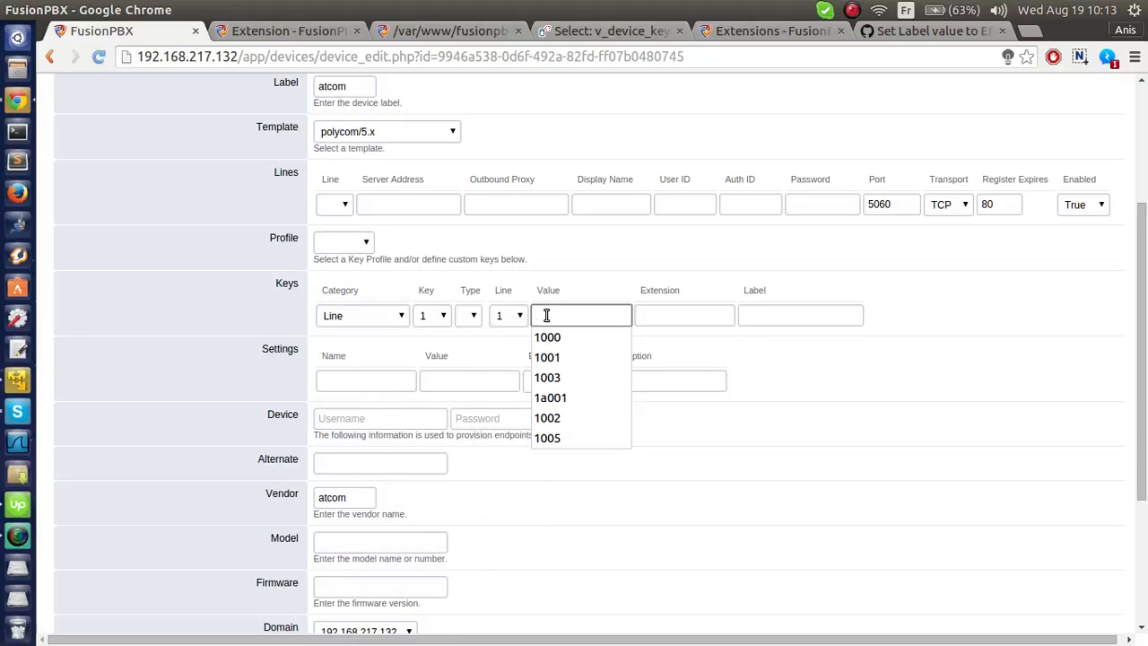
text(park)
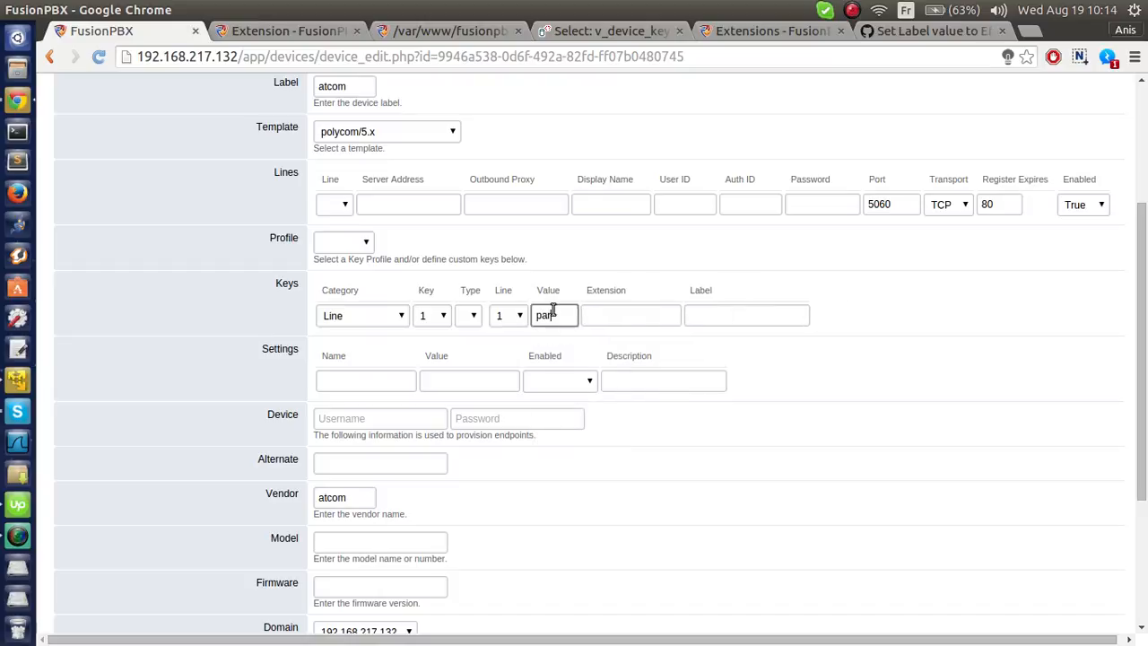
text(*999)
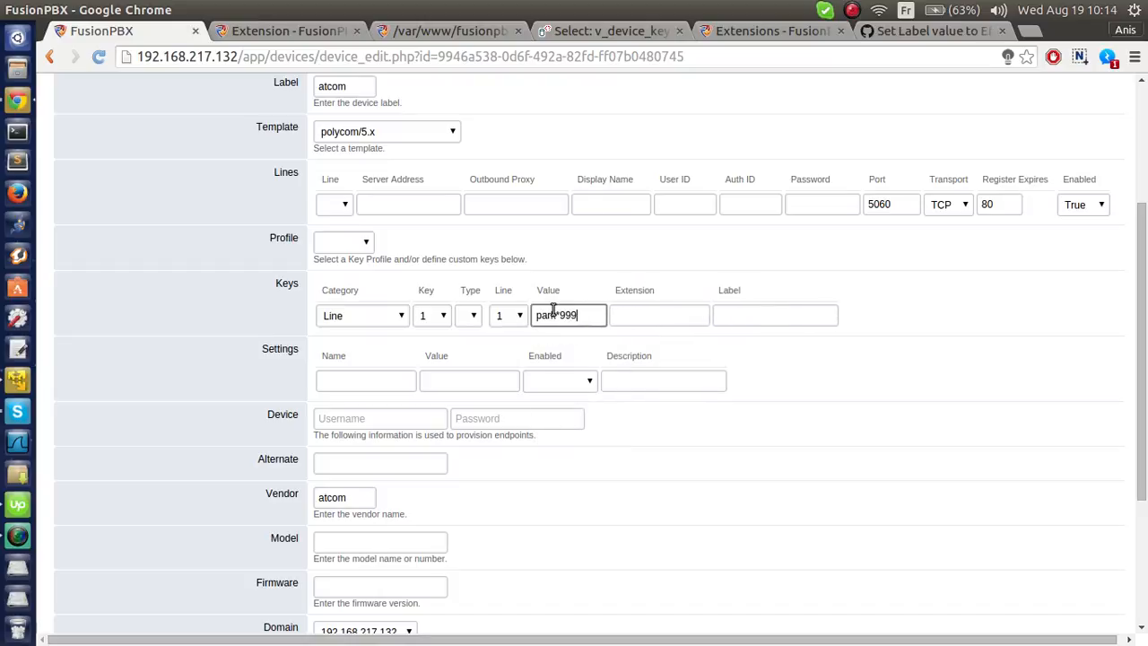
text(8)
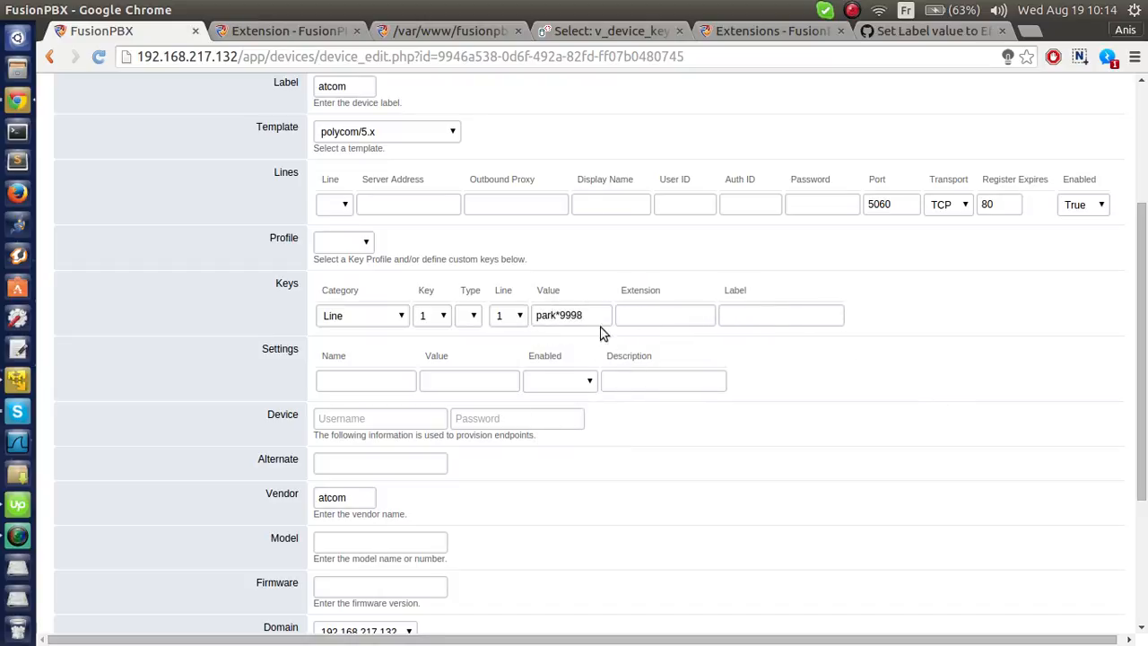
click(781, 315)
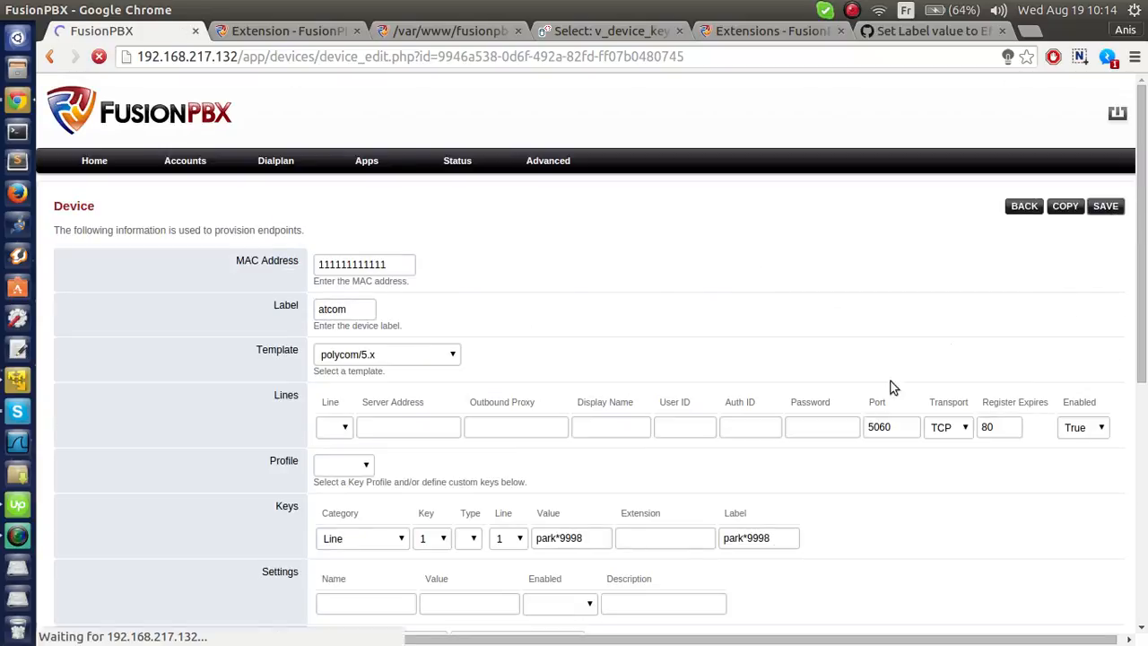
Add Line key 2 on line 1 with value 1001, blank label, and save.
click(1105, 206)
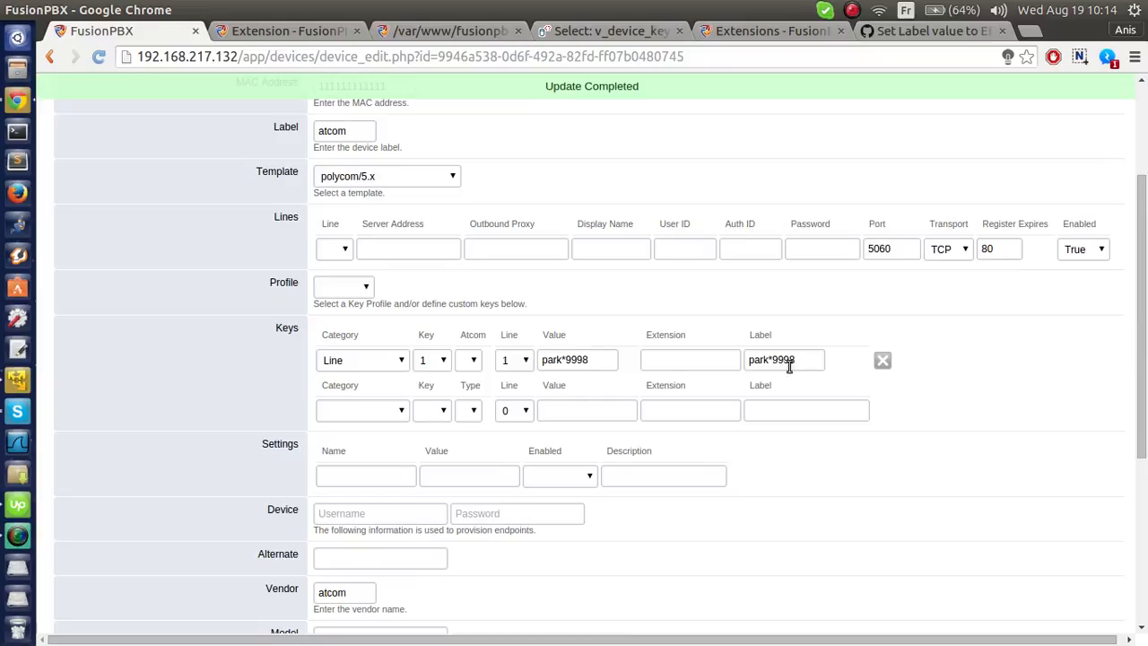
click(362, 410)
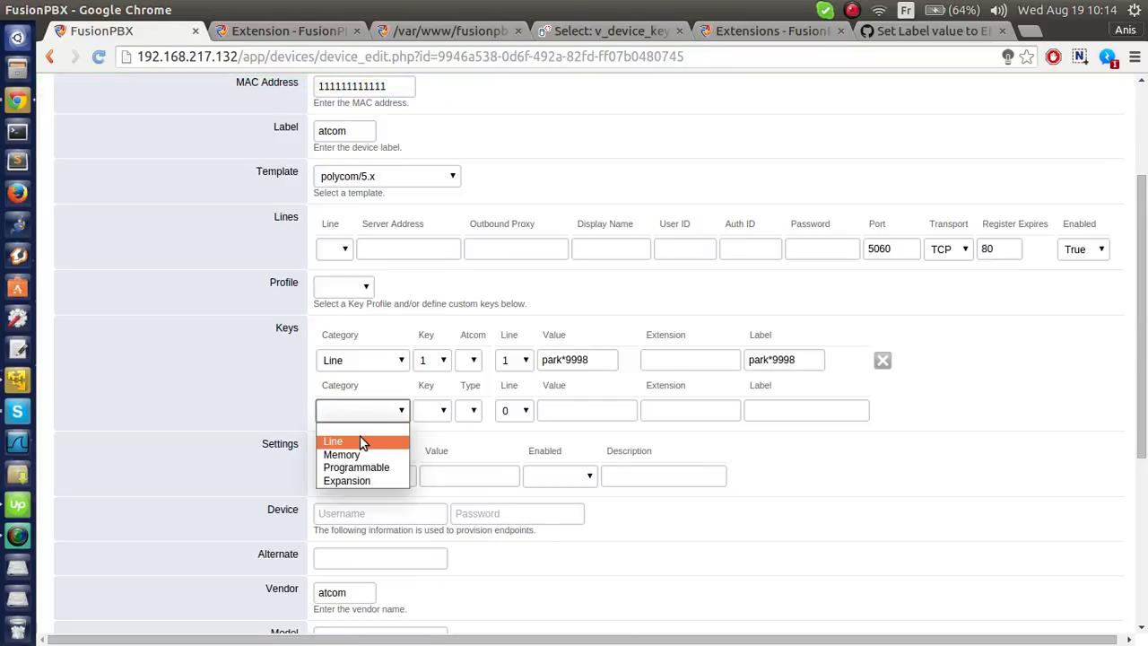
click(333, 441)
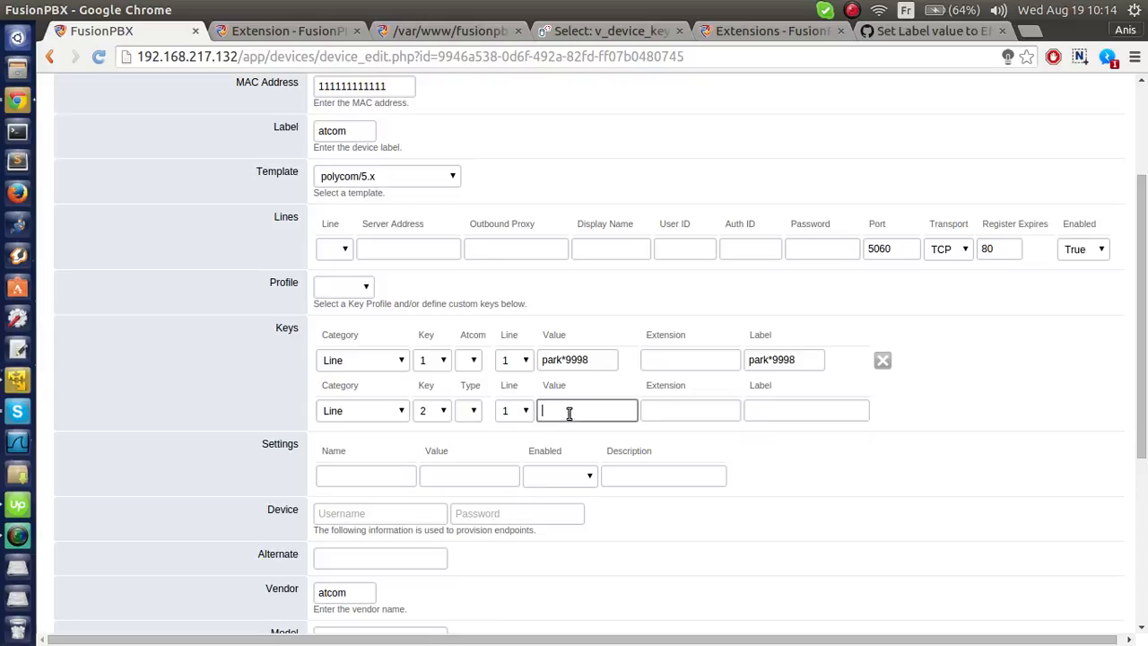
text(1001)
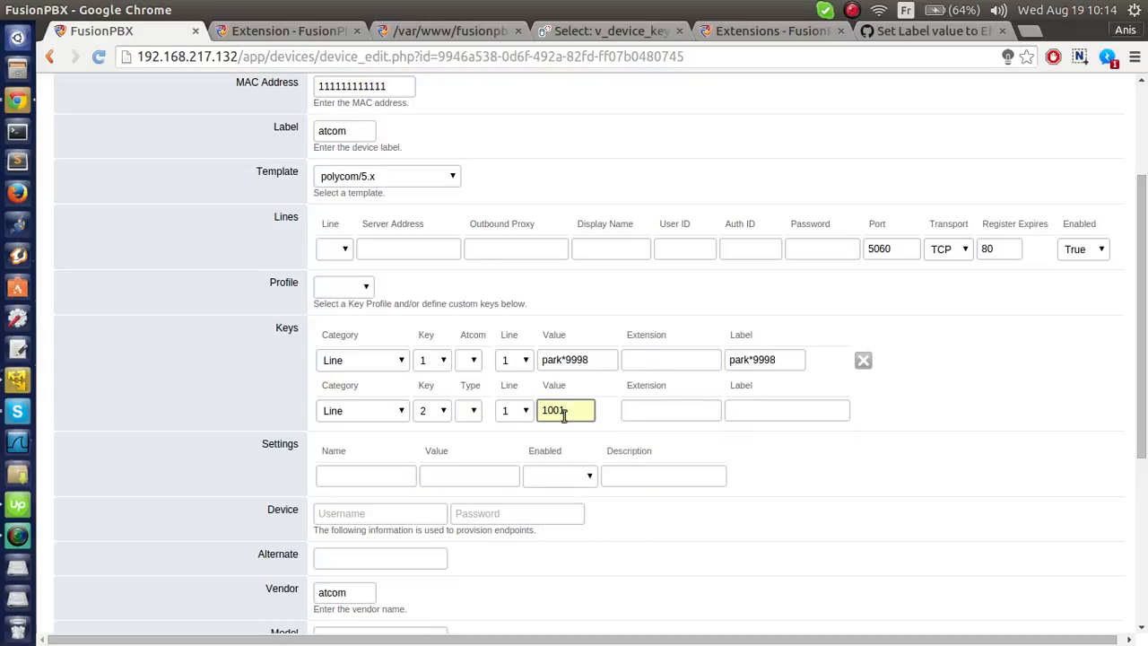
scroll(up, 3)
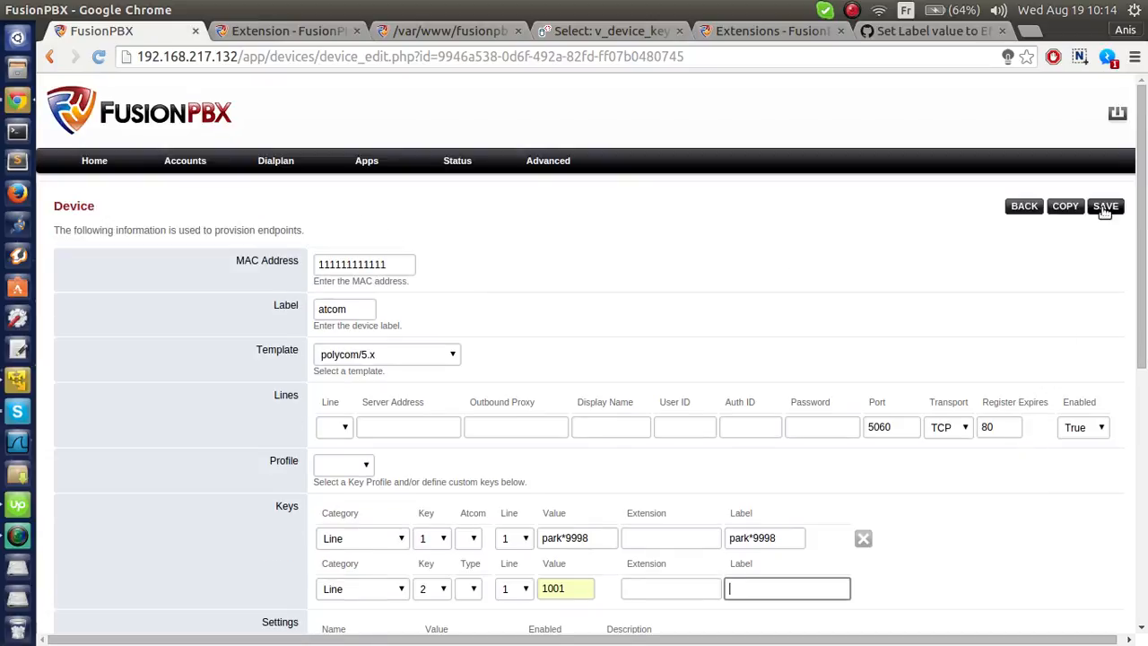
click(1106, 205)
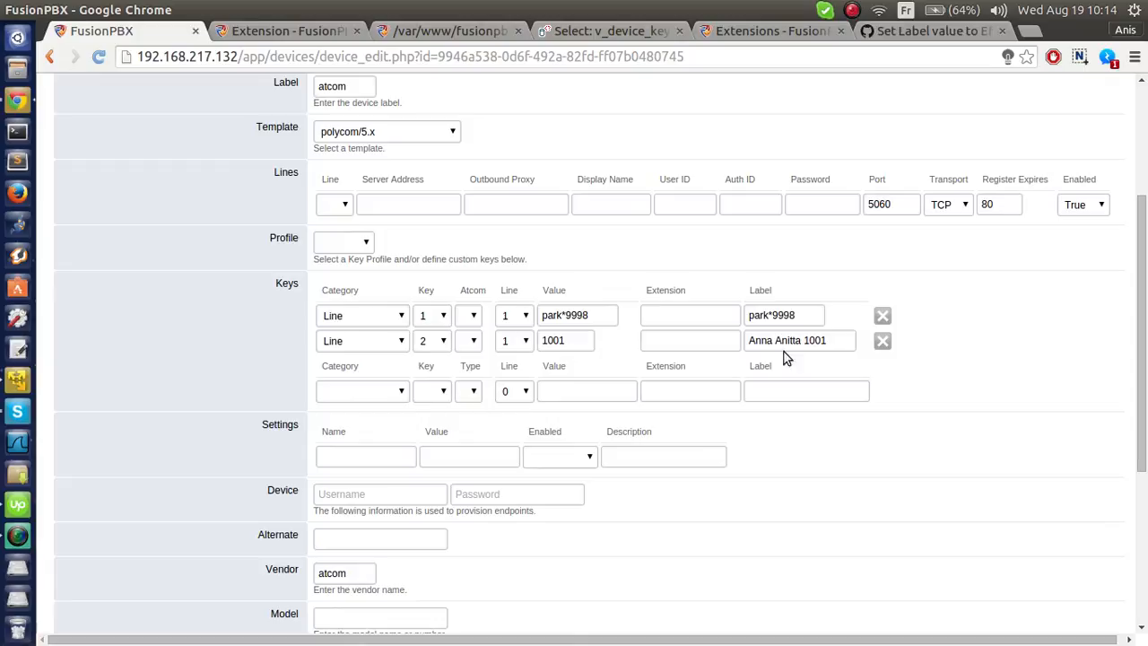
mouse_move(315, 405)
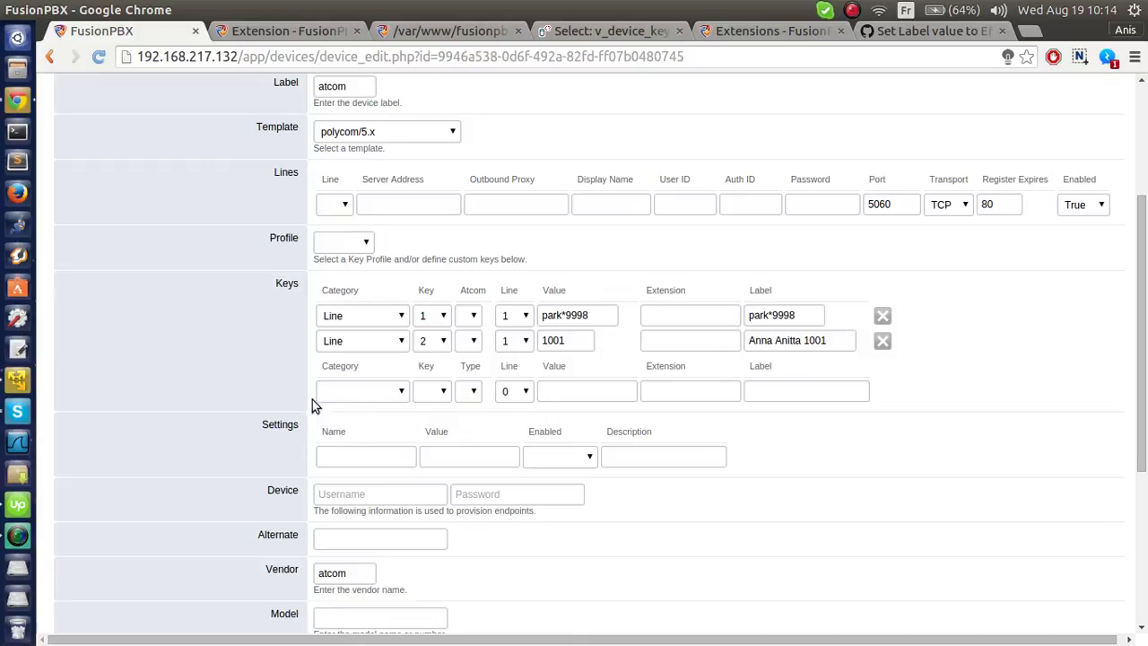
Add Line key 3 on line 1, entering value 1005 from the suggestions.
click(362, 391)
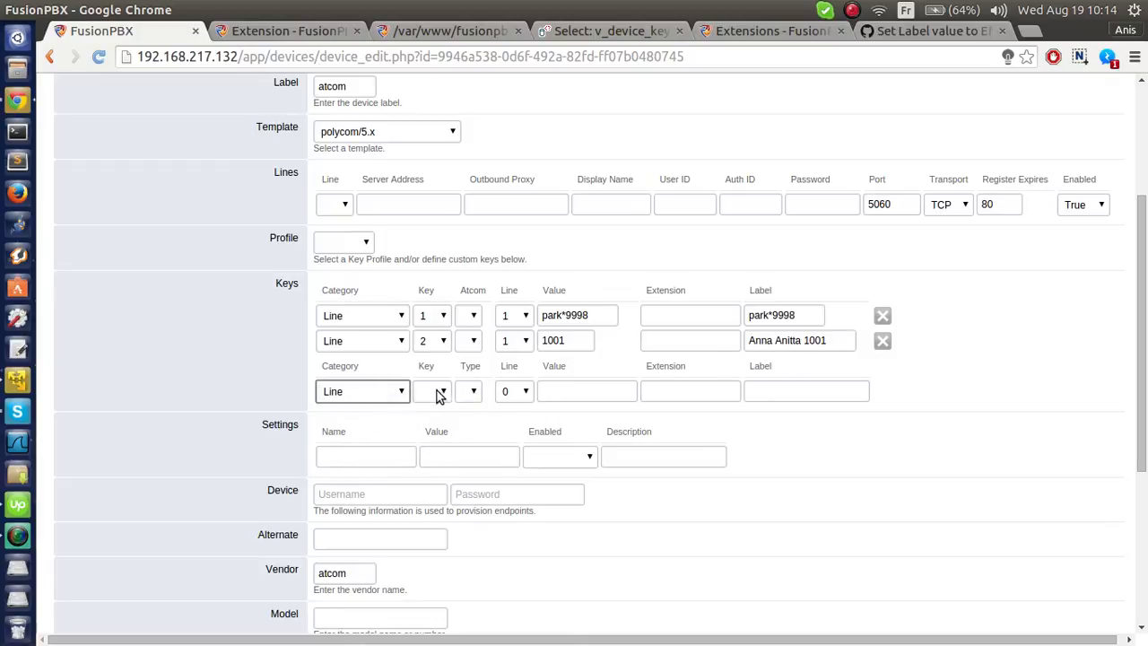
click(431, 391)
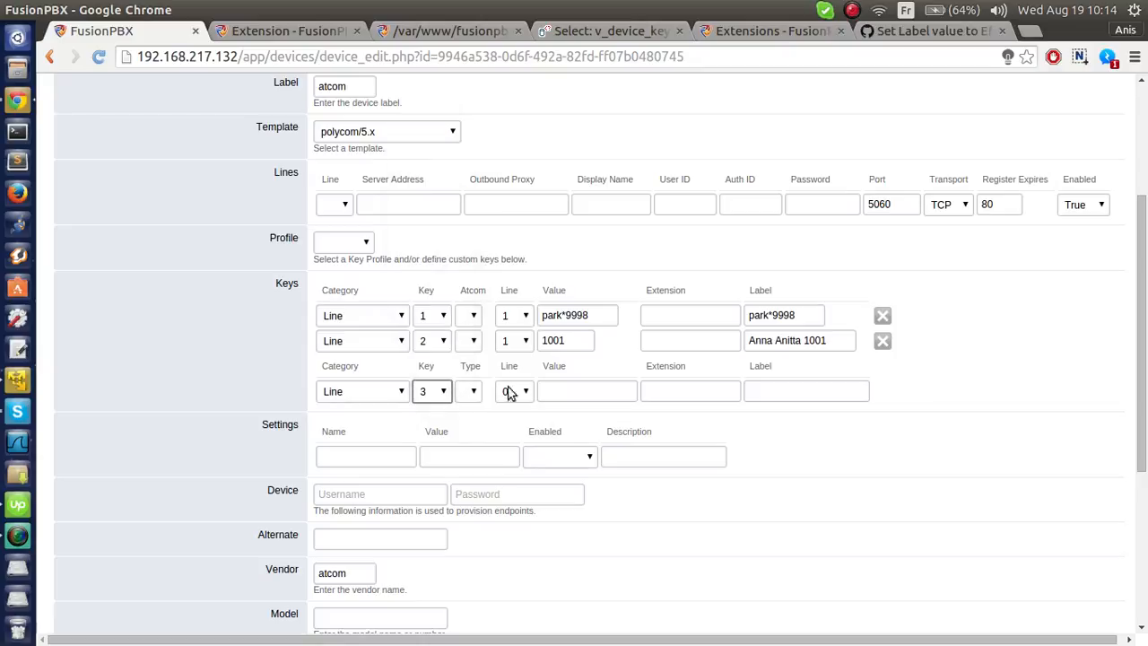
click(588, 391)
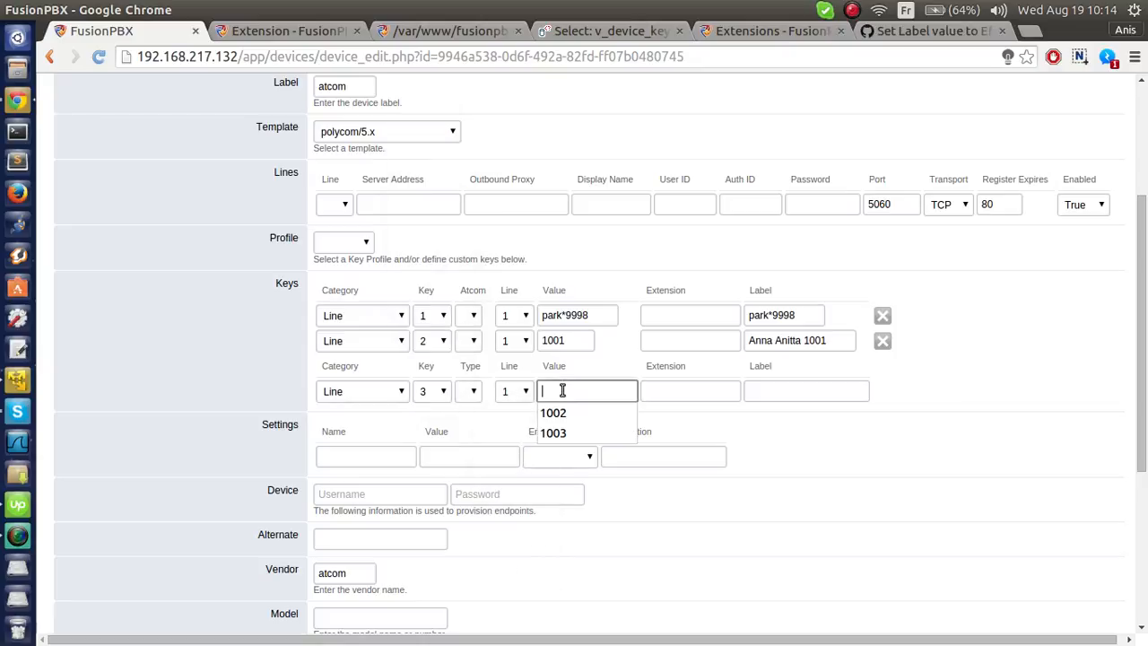
text(1005)
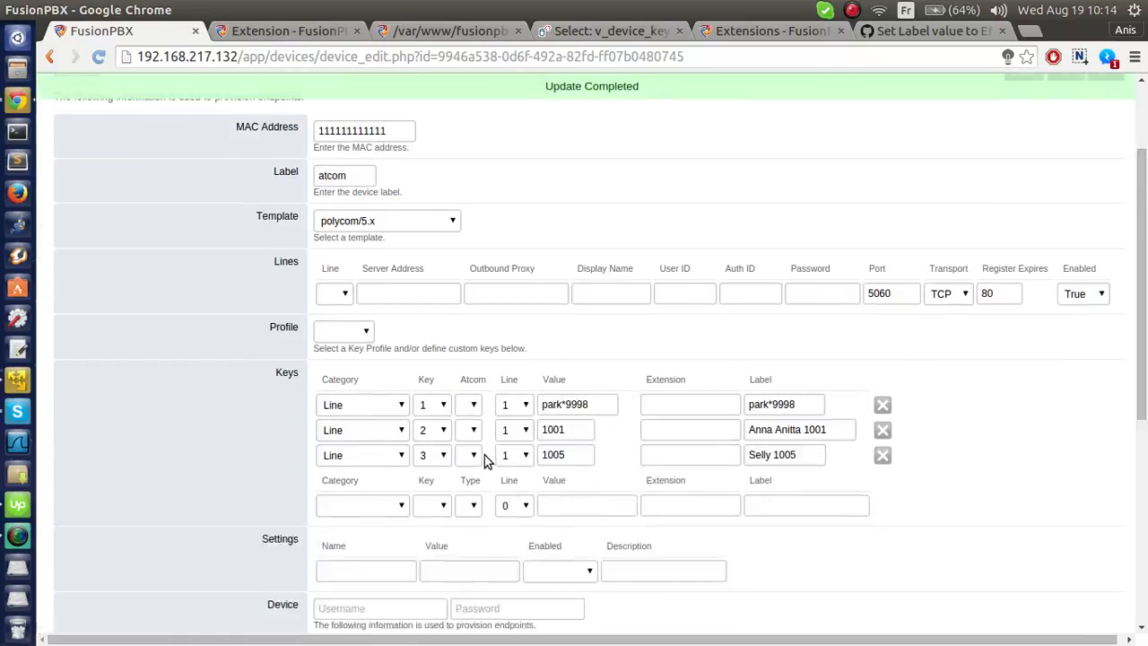
Change key 3's label from Selly 1005 to 'Ashlee 1005' and save the device.
scroll(down, 3)
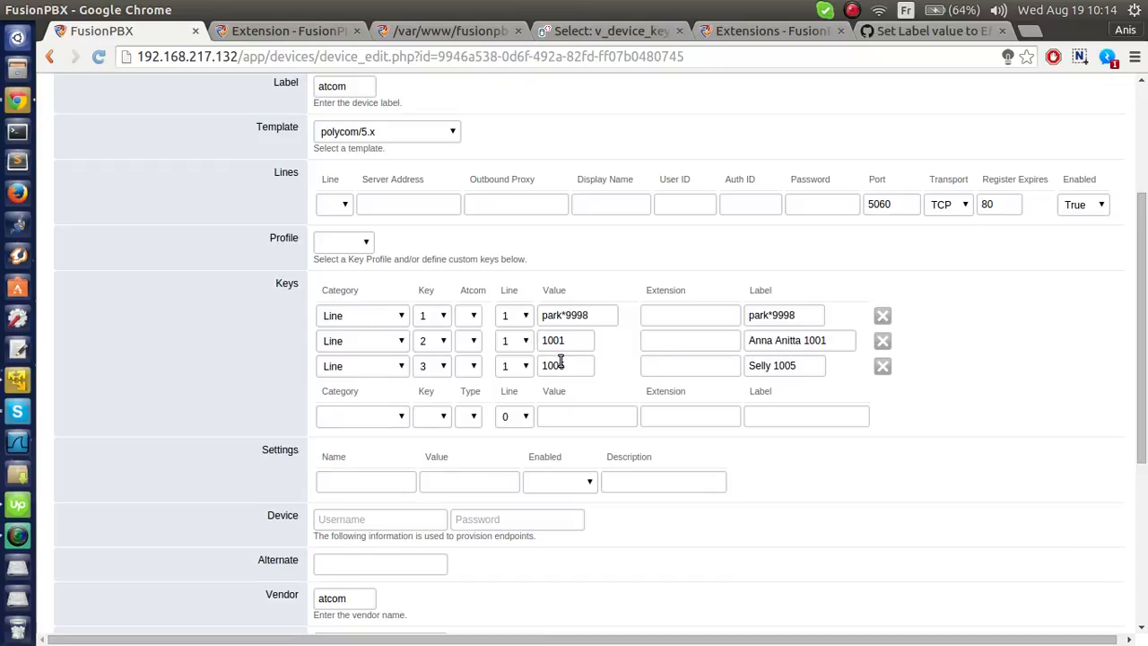
click(566, 365)
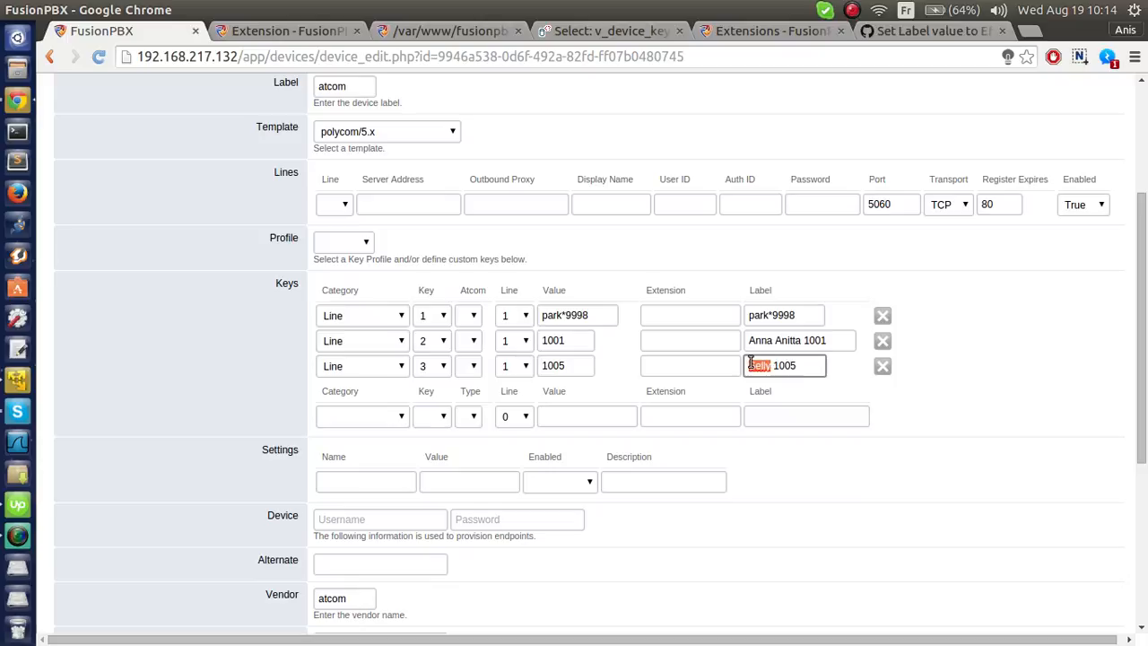
text(Ash)
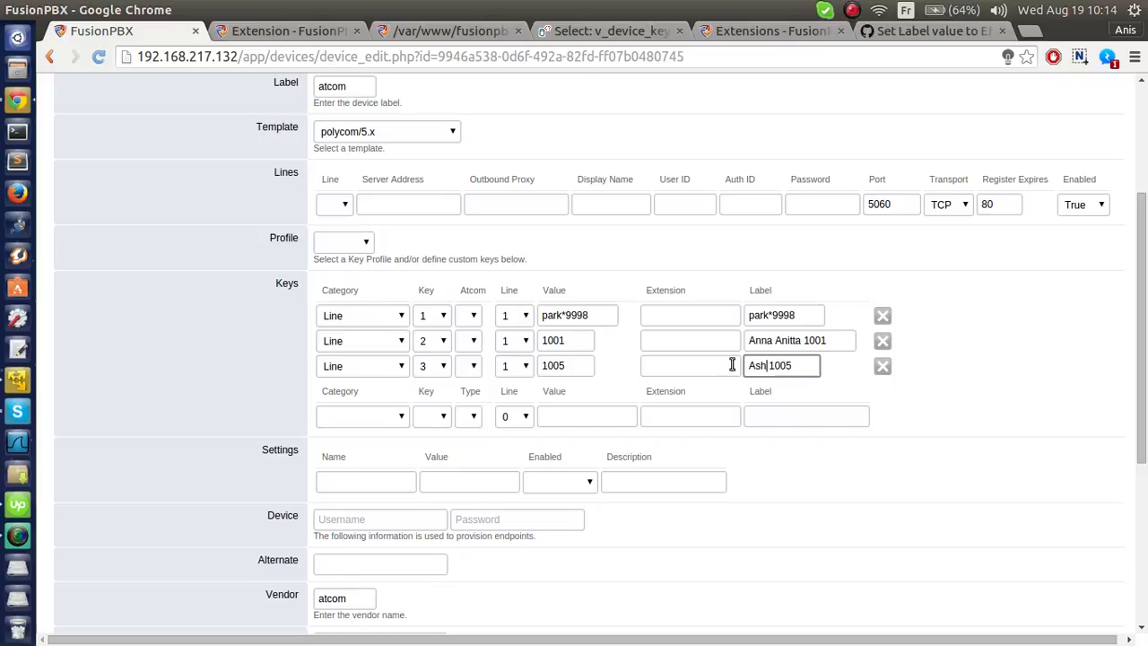
text(lee)
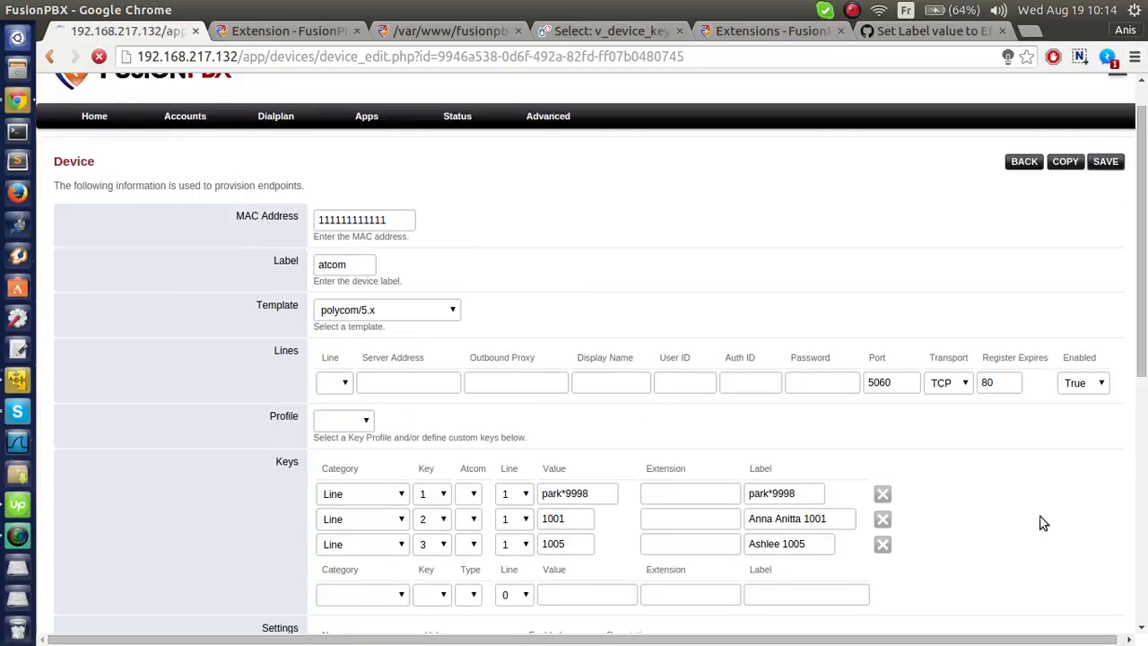
click(1105, 162)
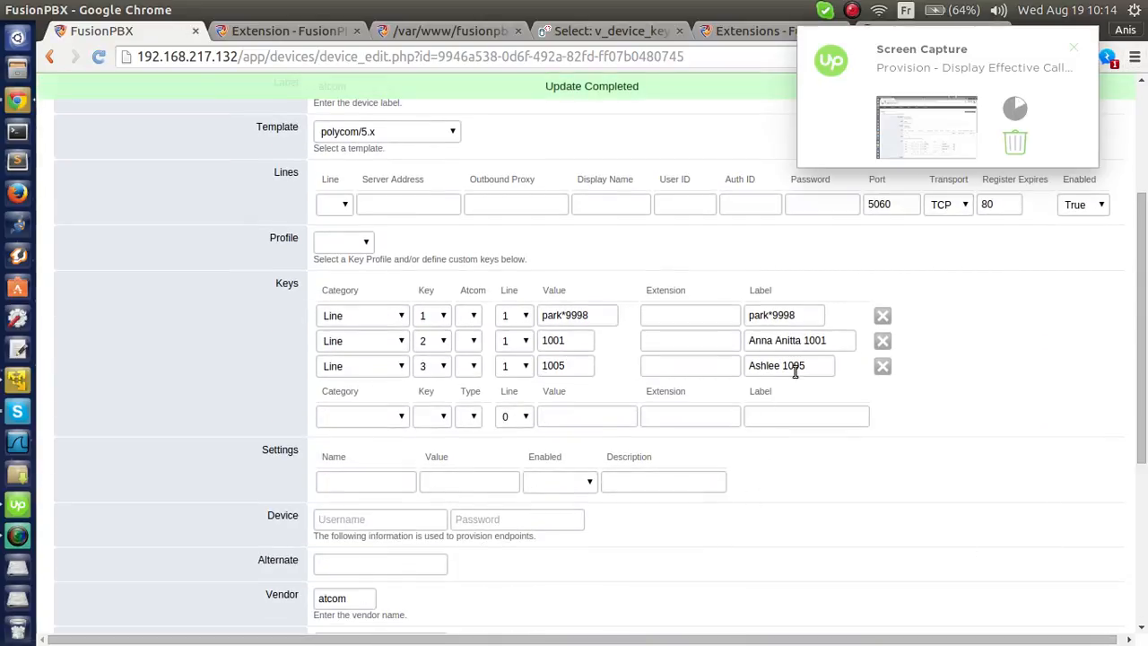
scroll(up, 3)
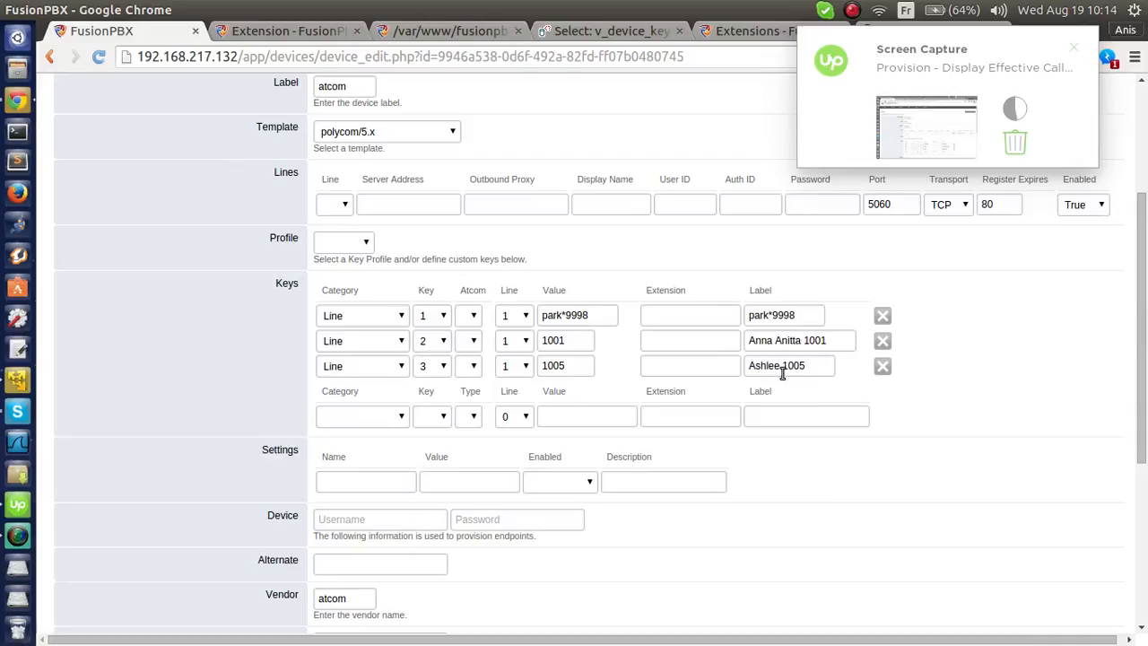
scroll(up, 3)
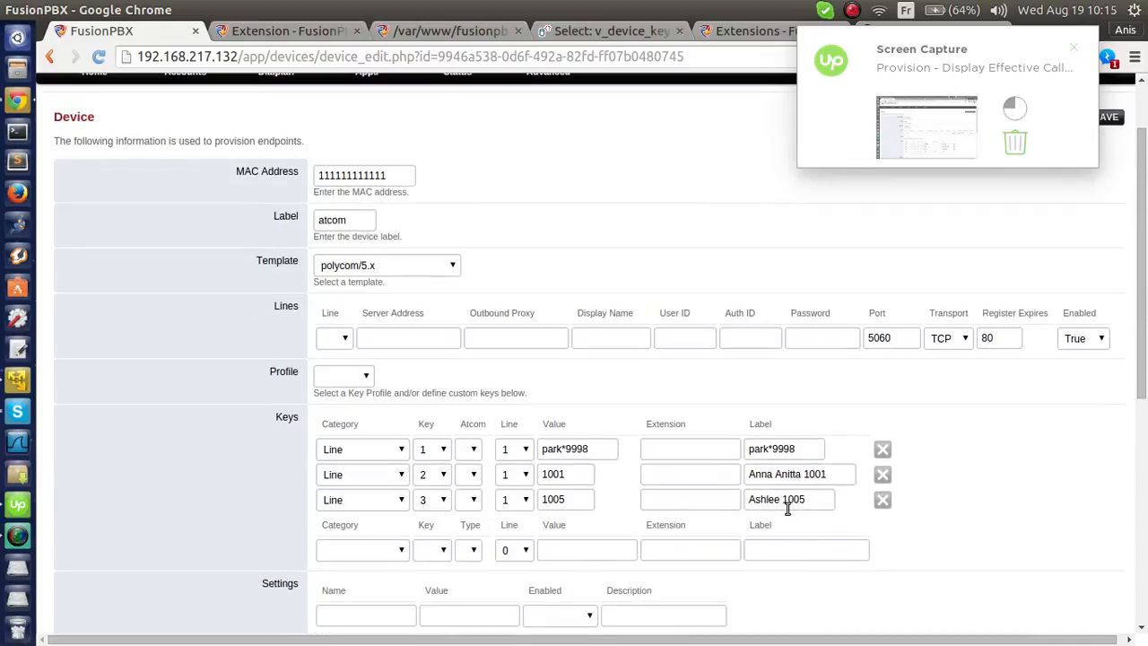
Change key 3's value from 1005 to 1000 and save, auto-filling the label.
click(565, 500)
text(1000)
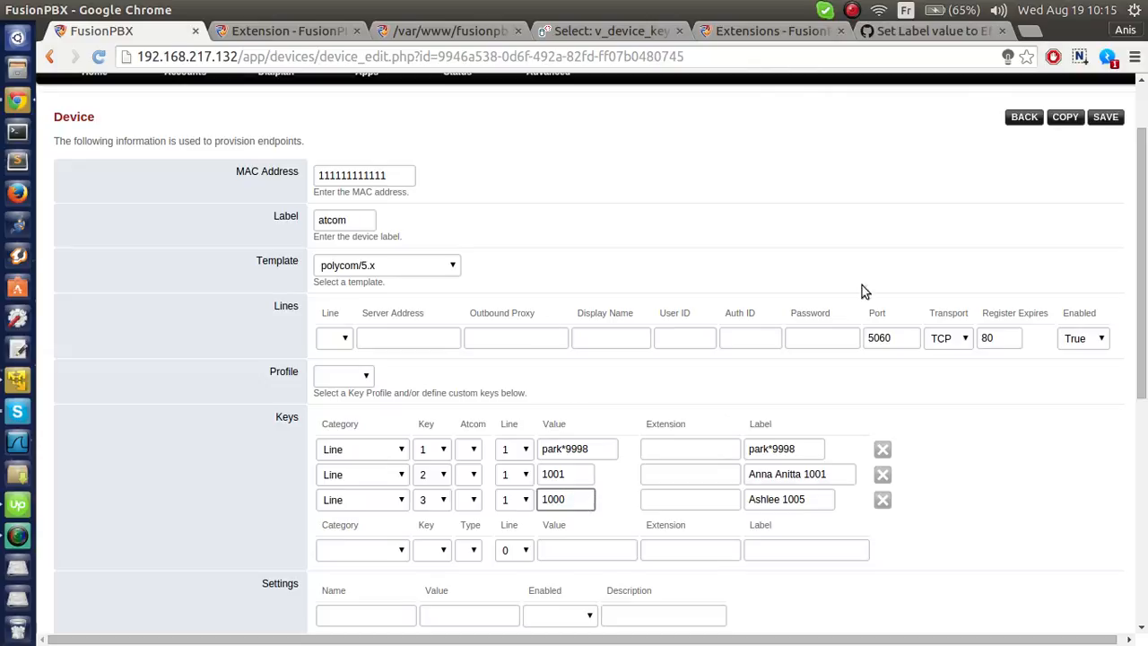
click(1105, 117)
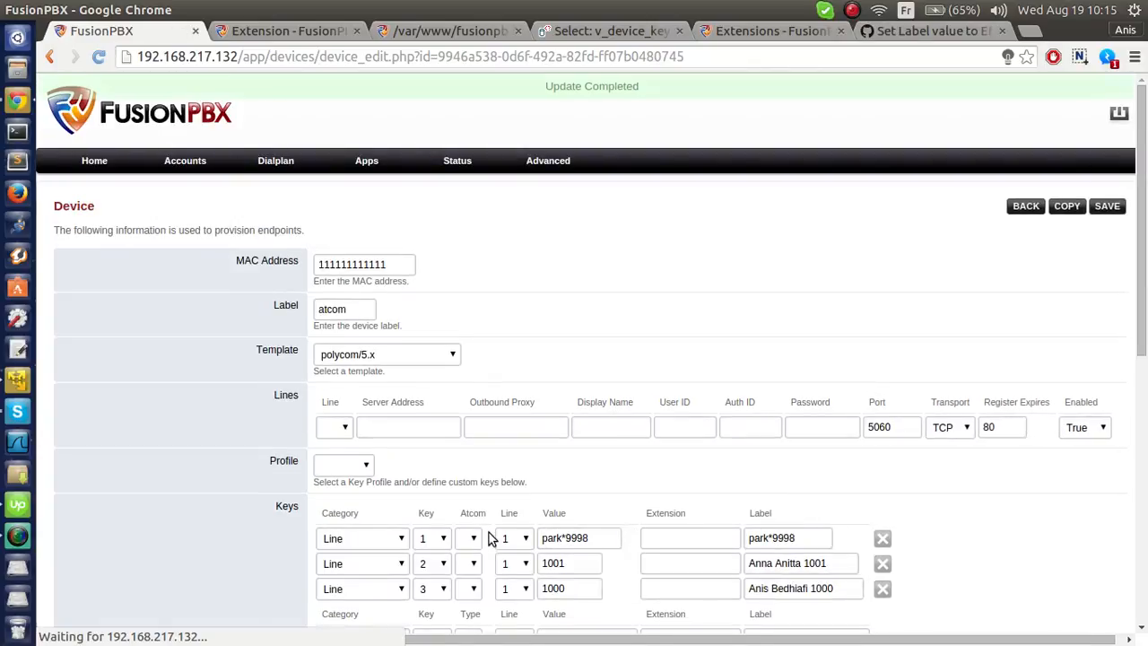
scroll(down, 3)
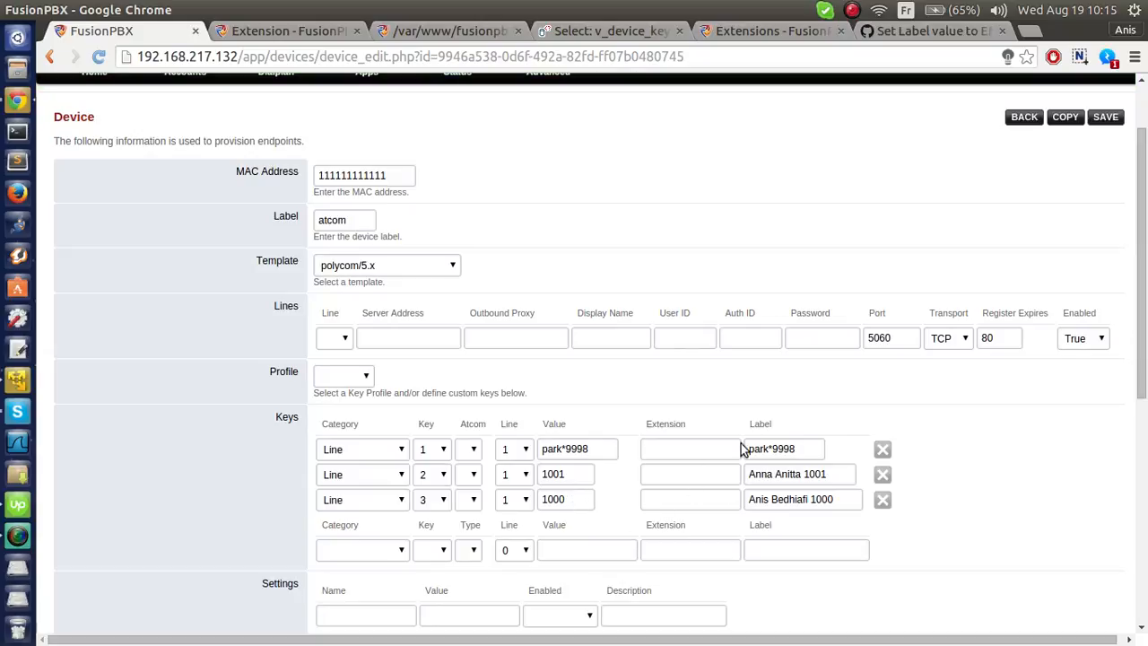
mouse_move(525, 525)
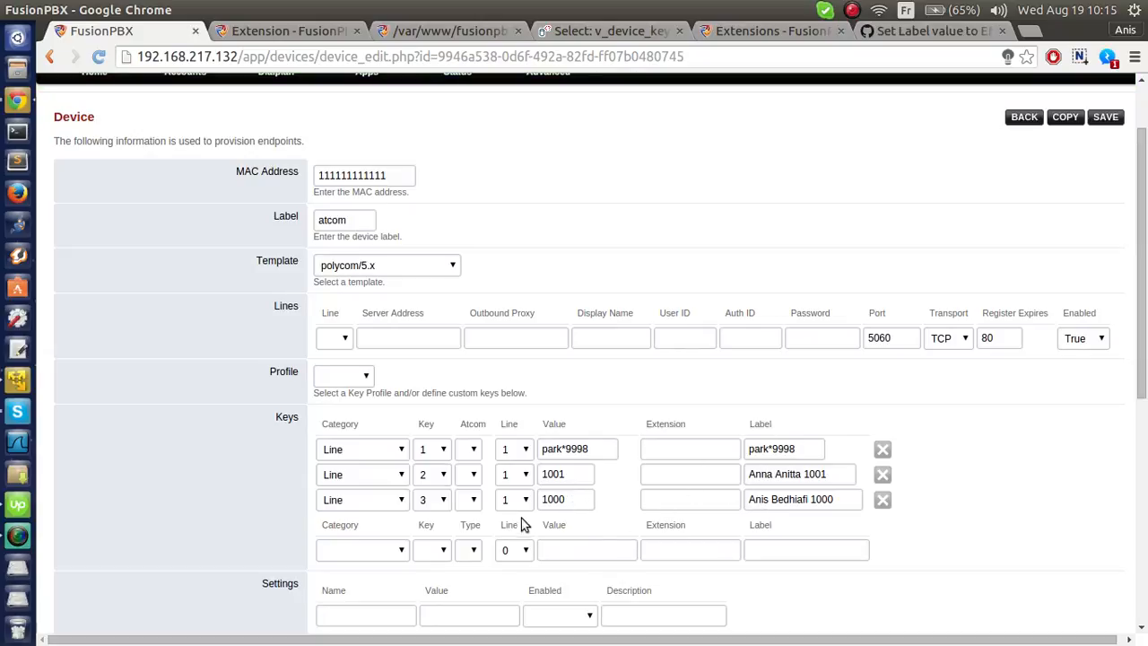
Replace 'Anis Bedhiafi' with 'Me' in key 3's label and save it.
click(803, 499)
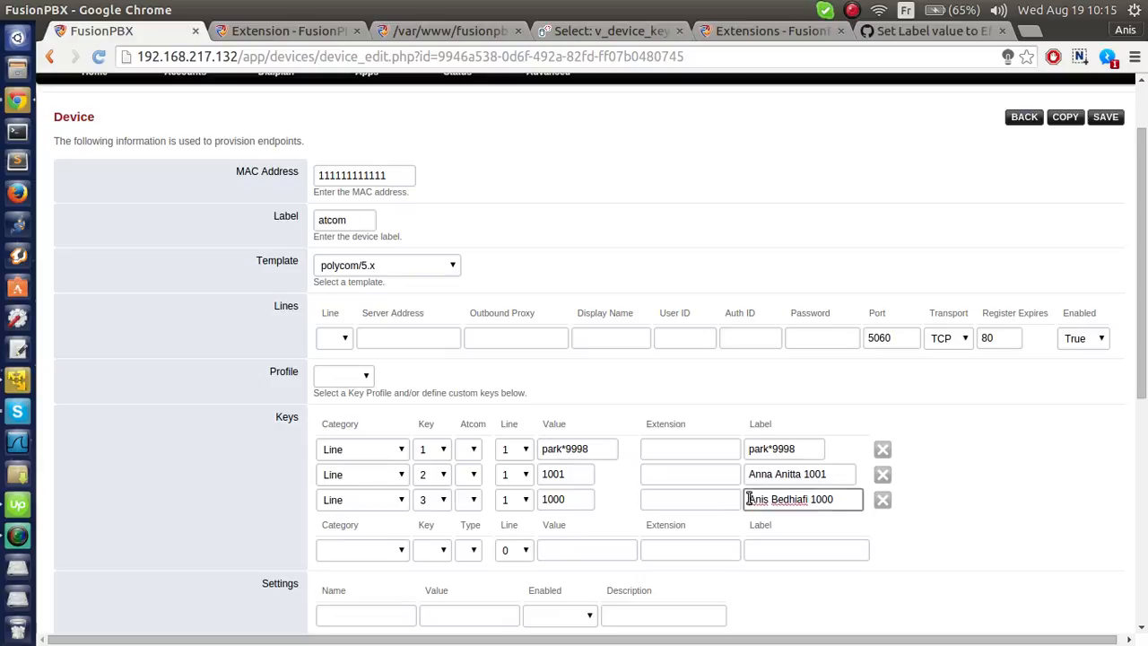
click(565, 500)
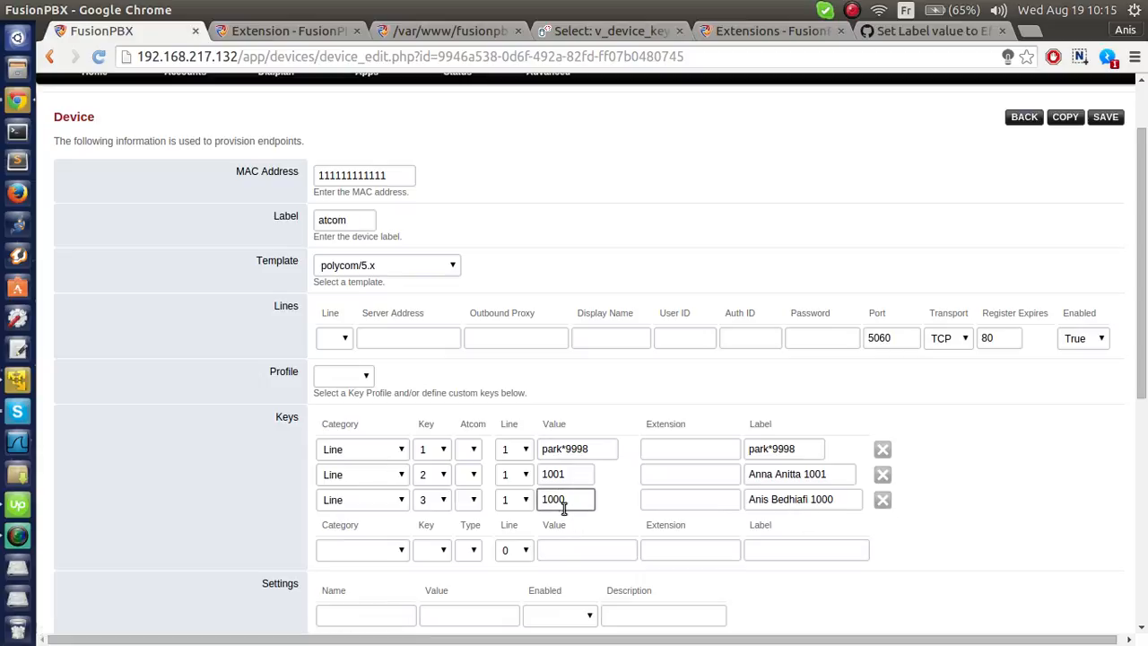
mouse_move(799, 406)
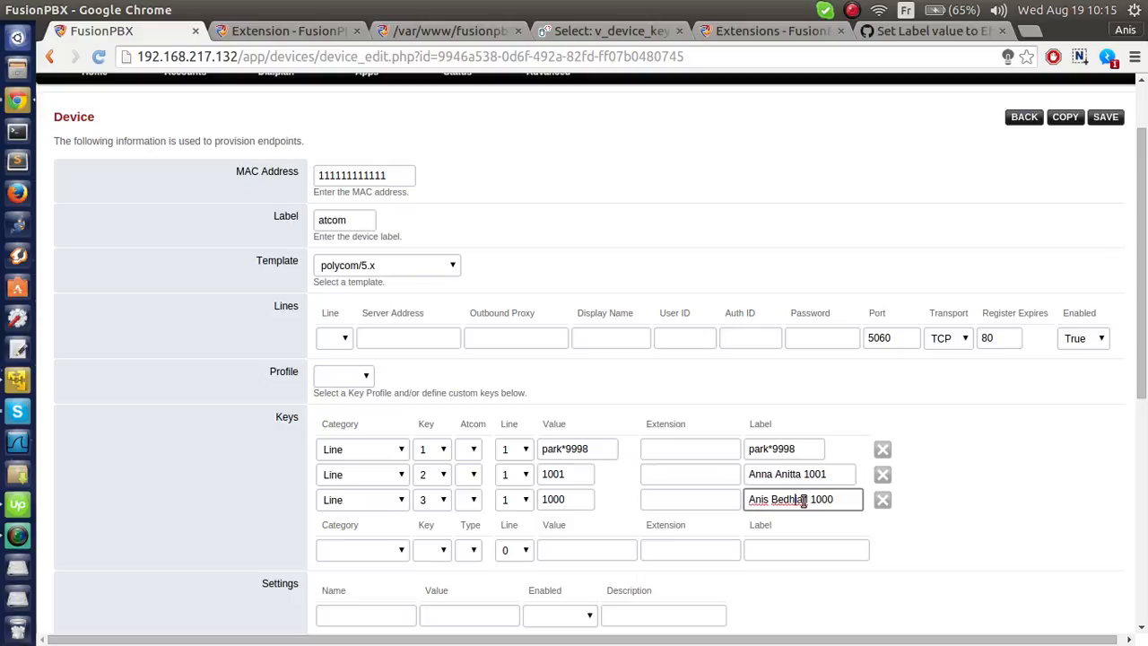
double_click(777, 500)
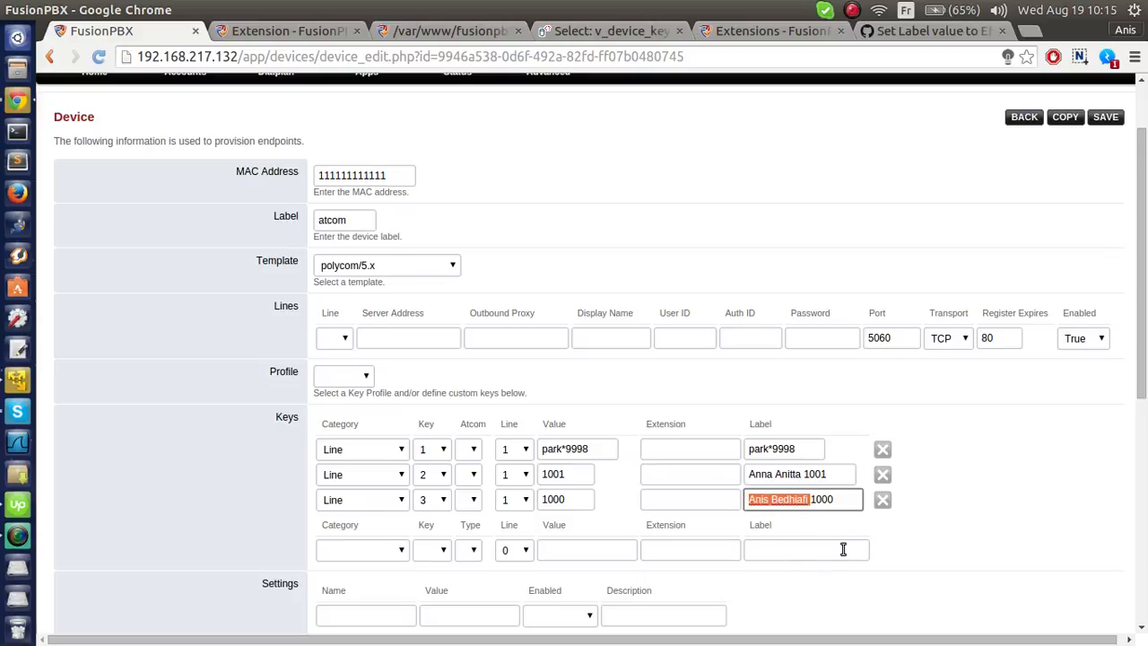
mouse_move(816, 542)
text(Me)
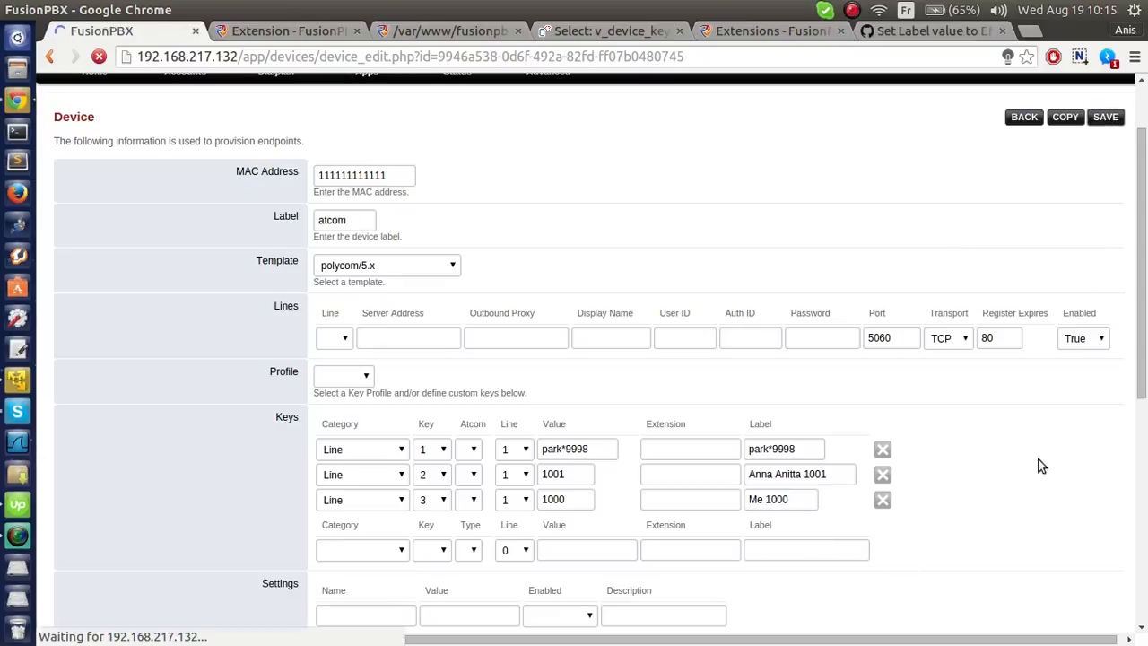
click(1105, 117)
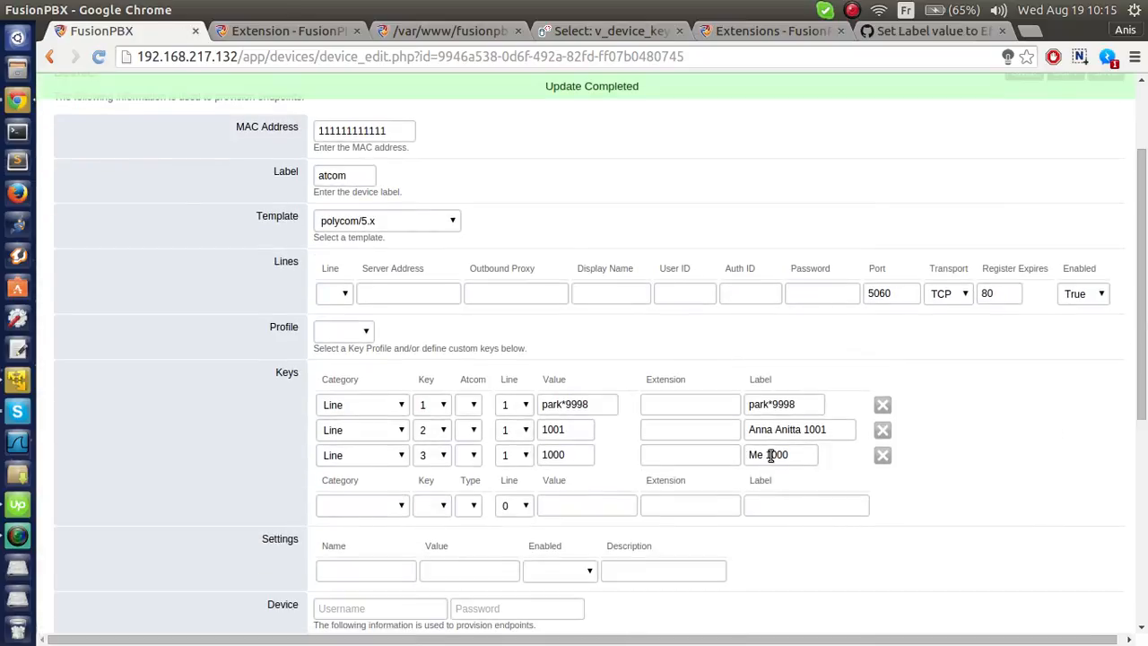
scroll(up, 3)
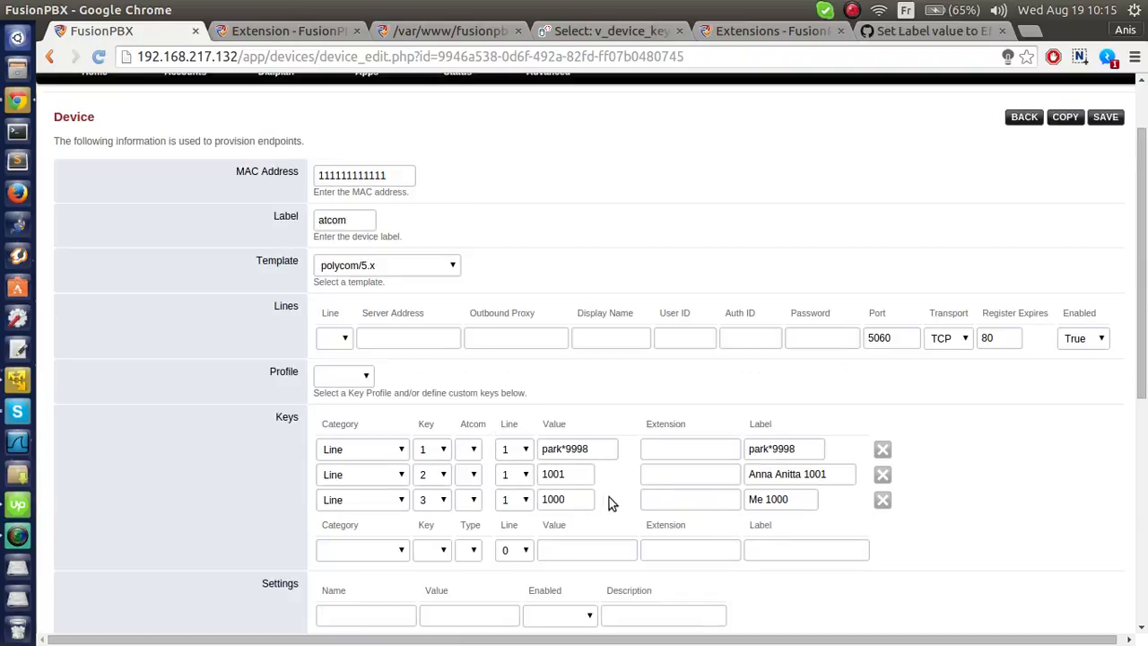
double_click(768, 499)
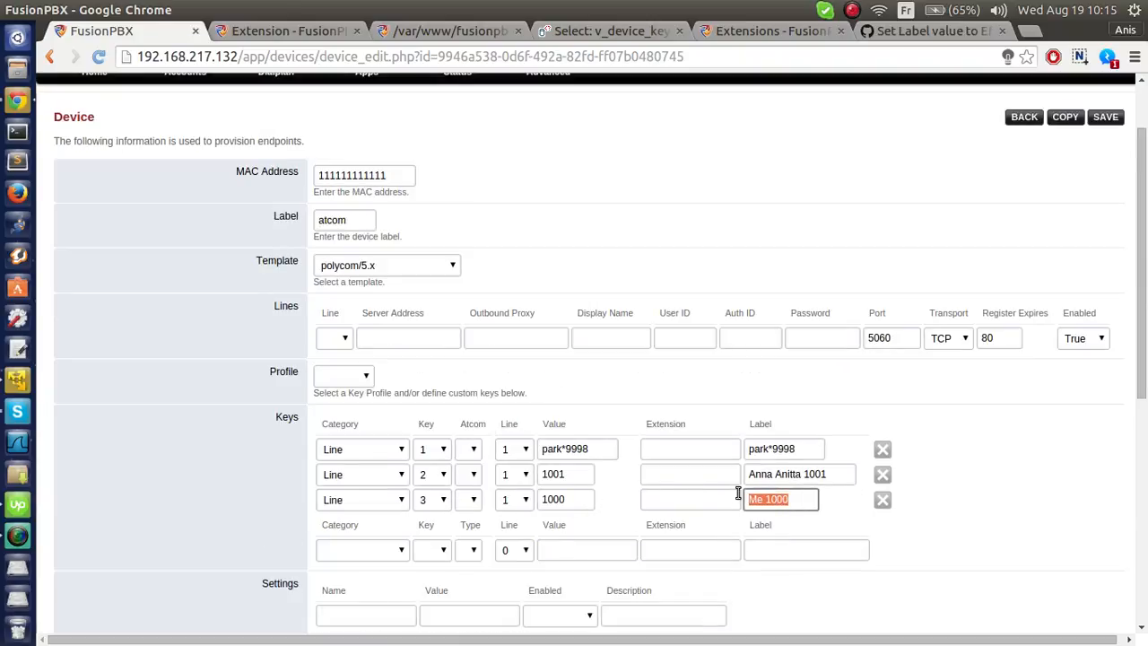
click(1105, 116)
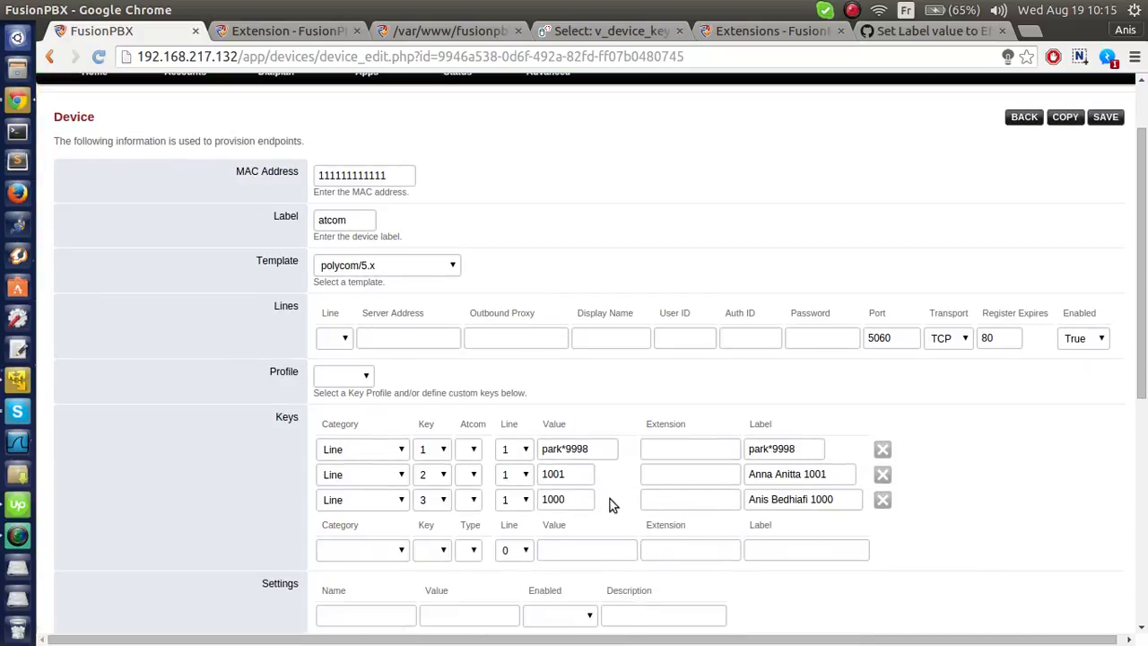
scroll(up, 3)
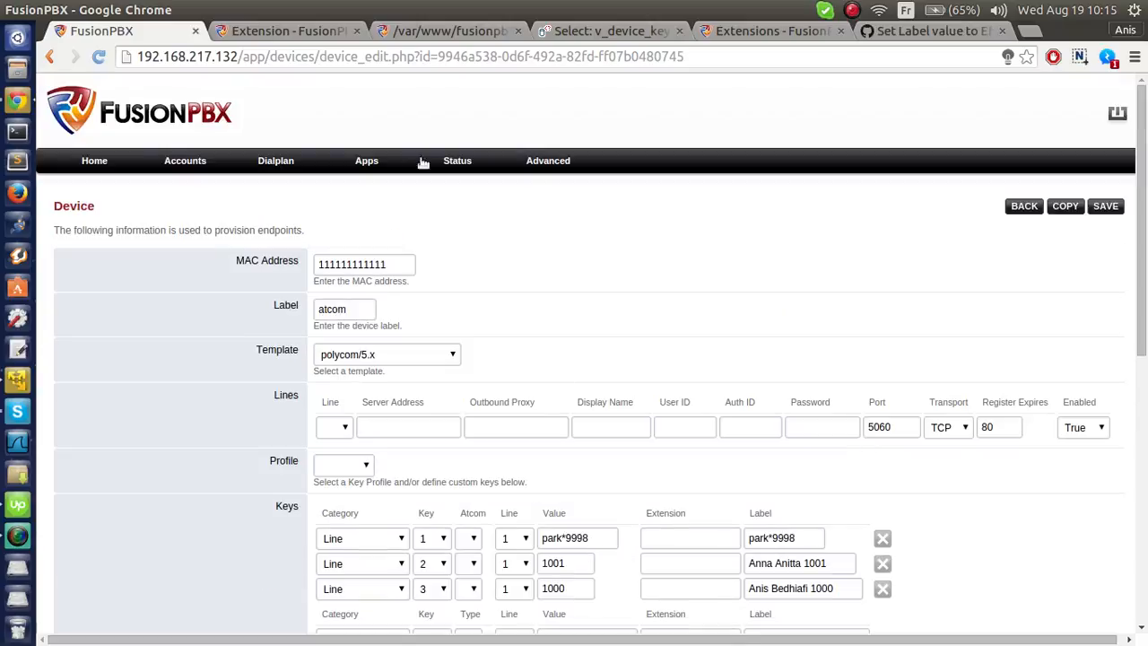
click(287, 30)
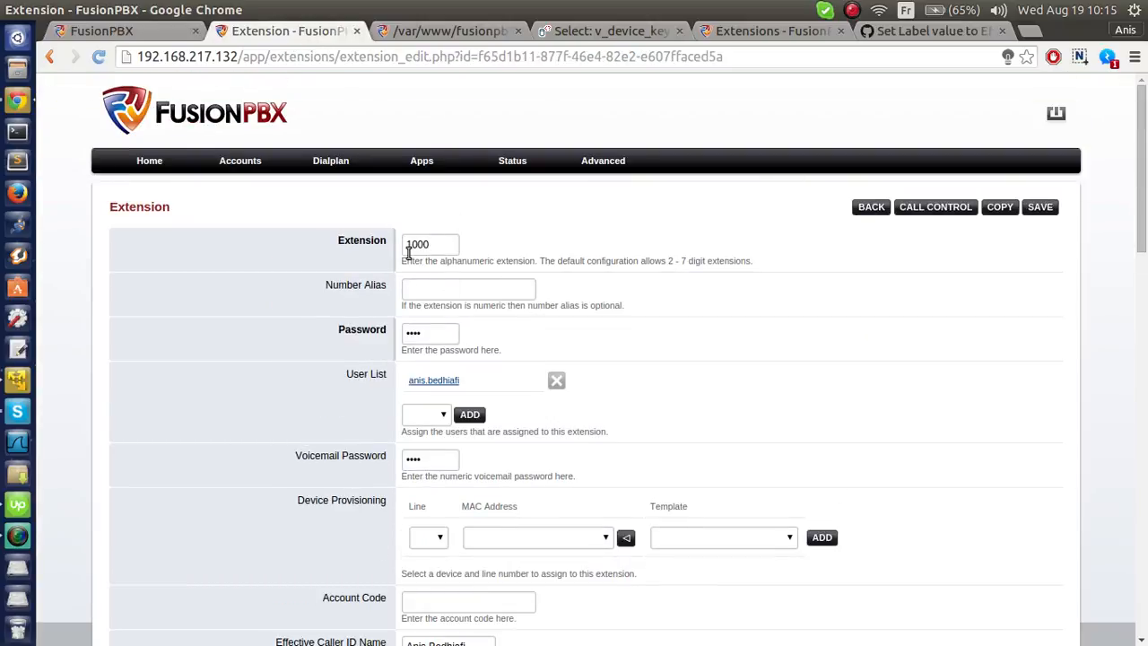
Save extension 1000's effective caller ID name as 'Anis'.
scroll(down, 3)
text(Anis)
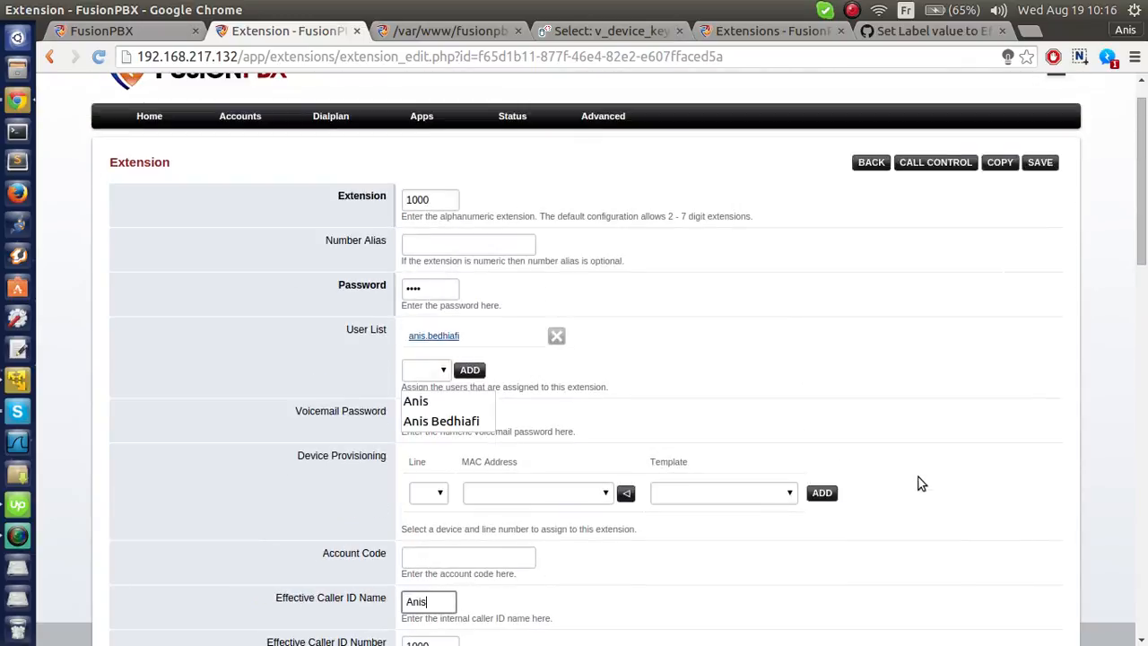
click(1040, 162)
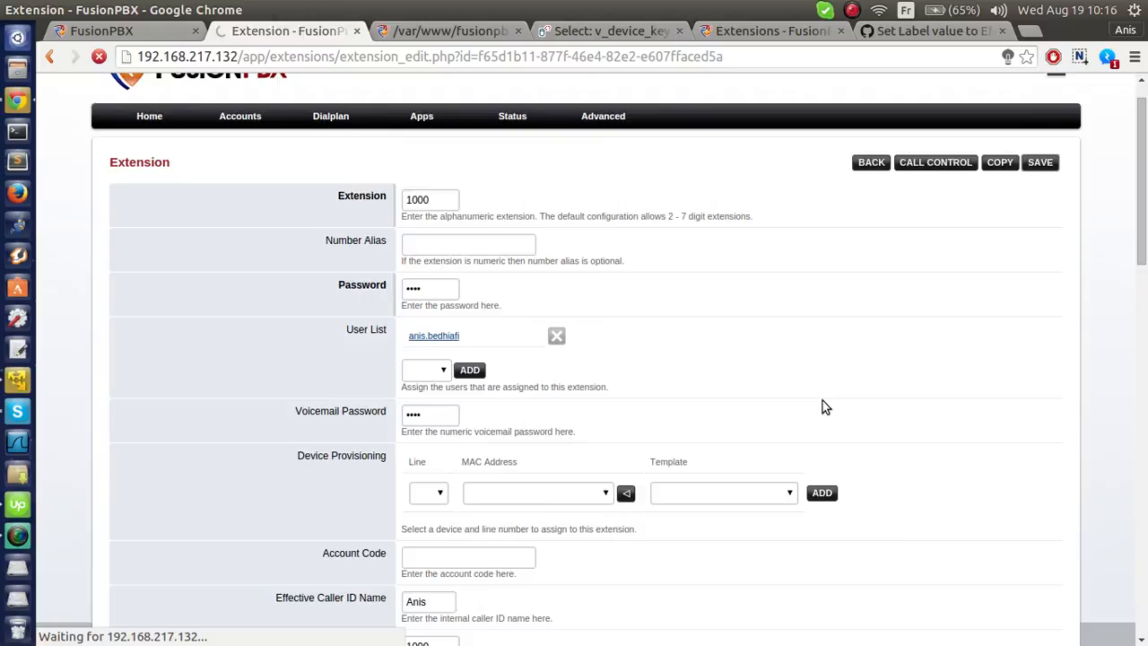
click(1040, 163)
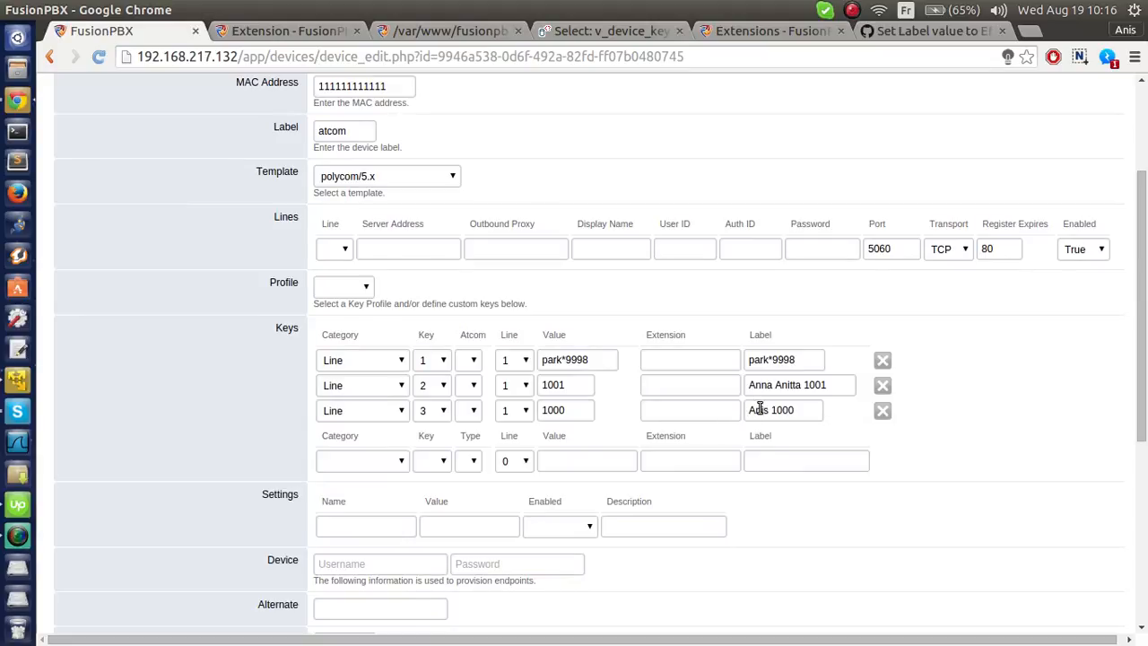
Scroll the reloaded device page to check key 3's label reads Anis 1000.
scroll(up, 3)
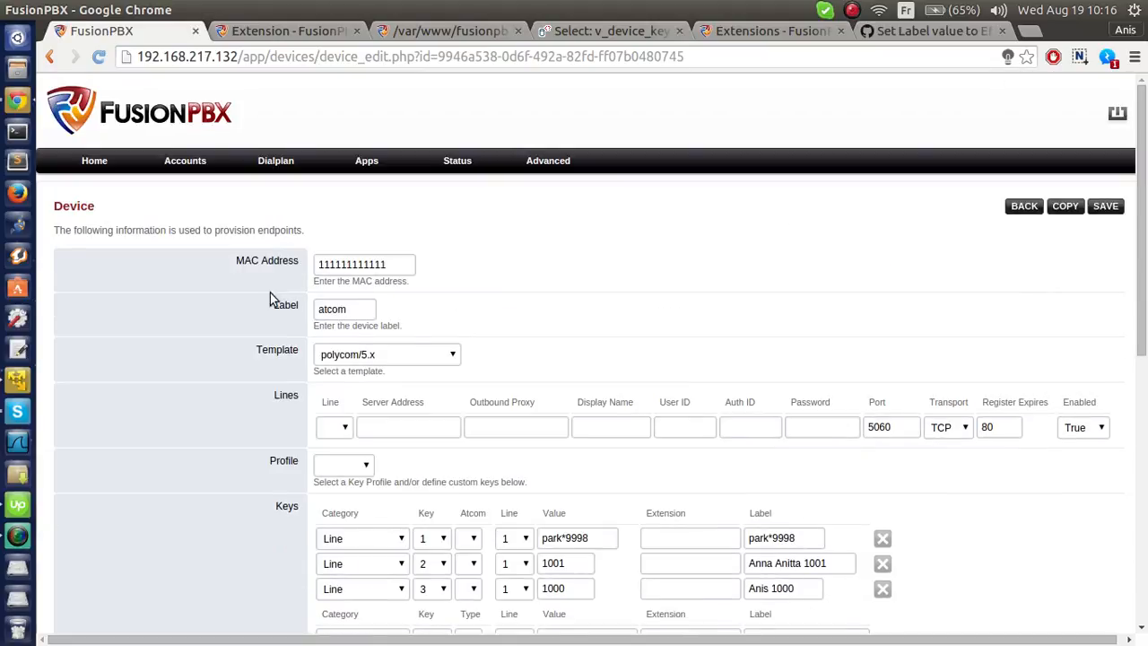